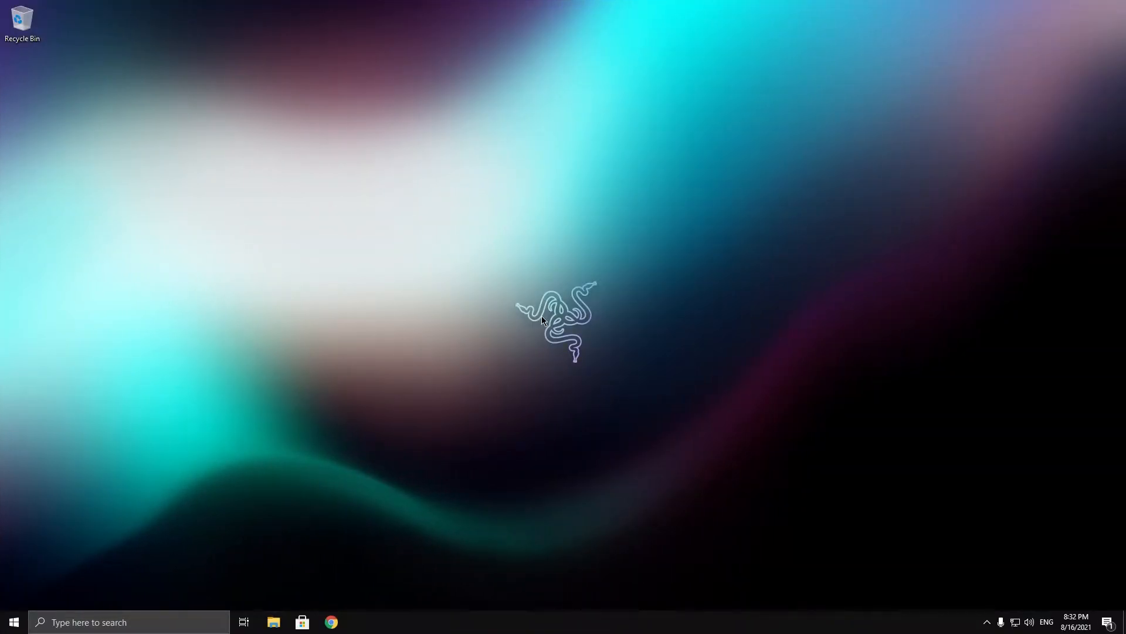
mouse_move(431, 532)
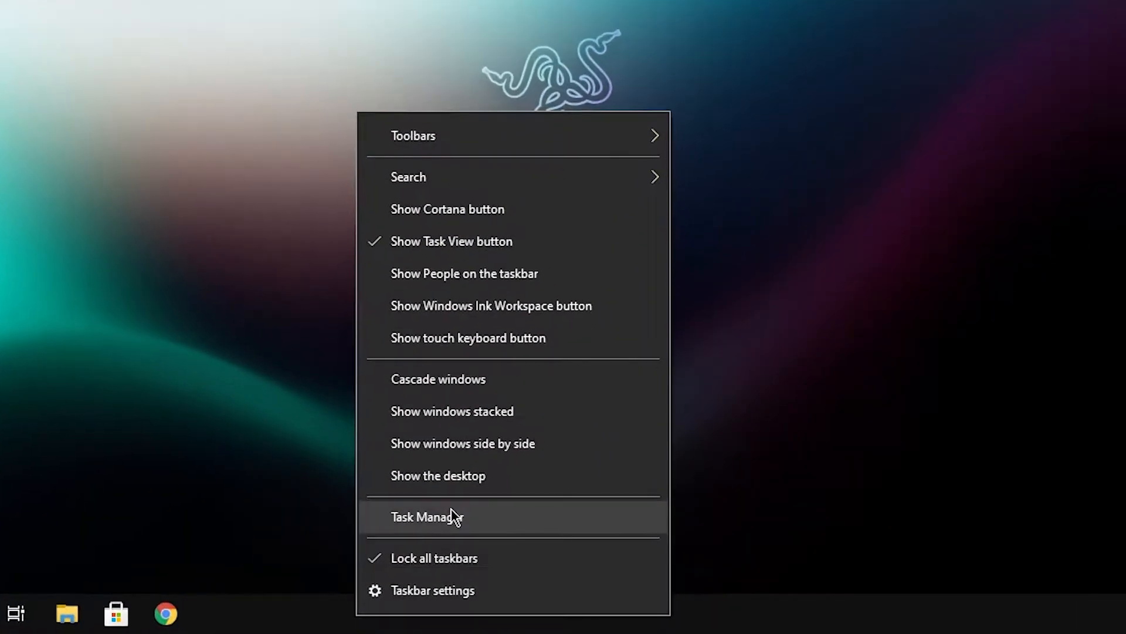
Open Task Manager on its Startup tab to list startup apps, status and impact
left_click(426, 516)
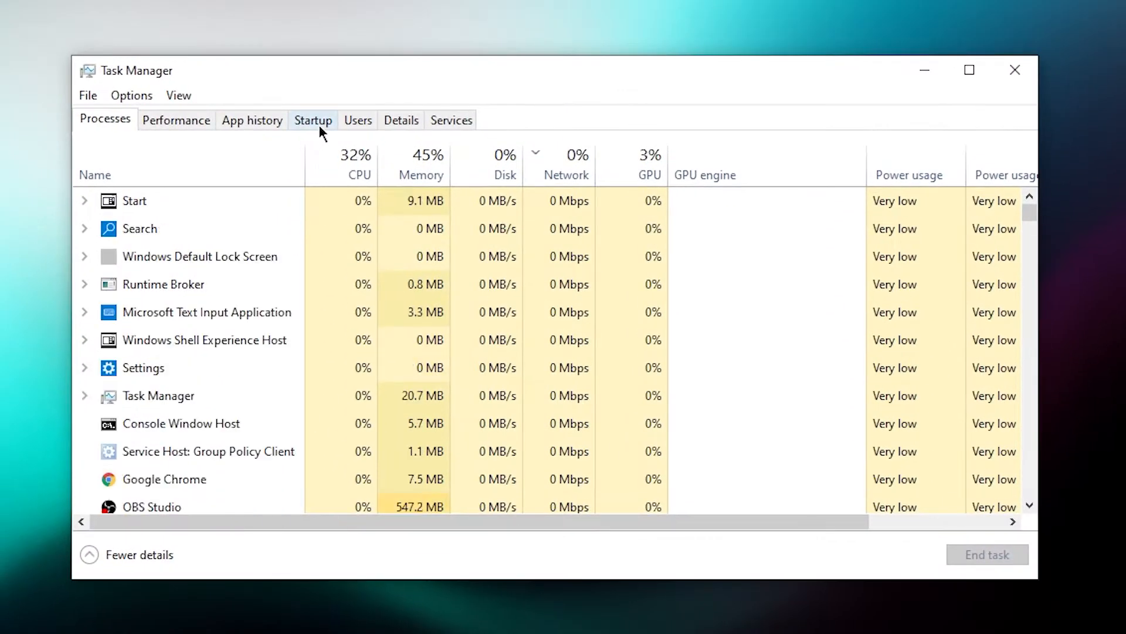
left_click(313, 119)
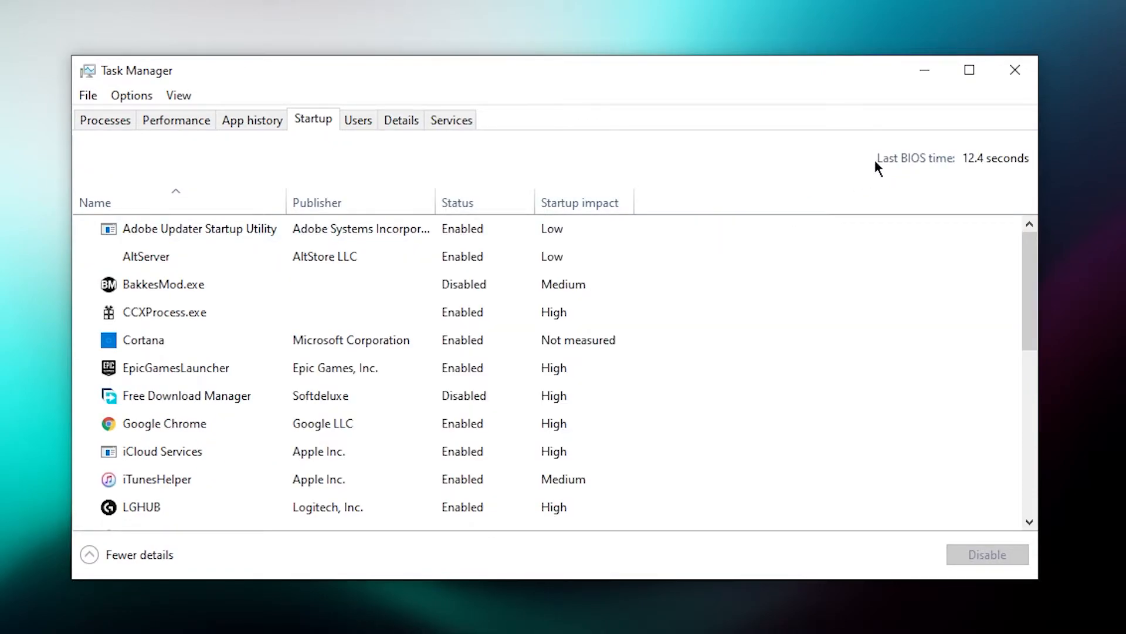
mouse_move(1016, 170)
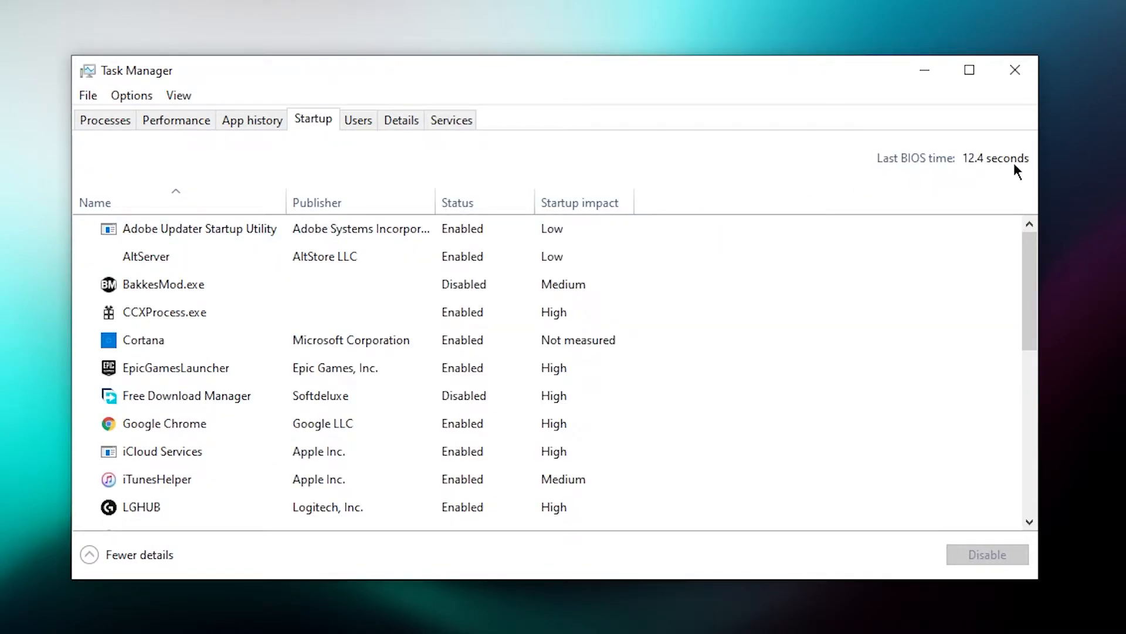
mouse_move(966, 181)
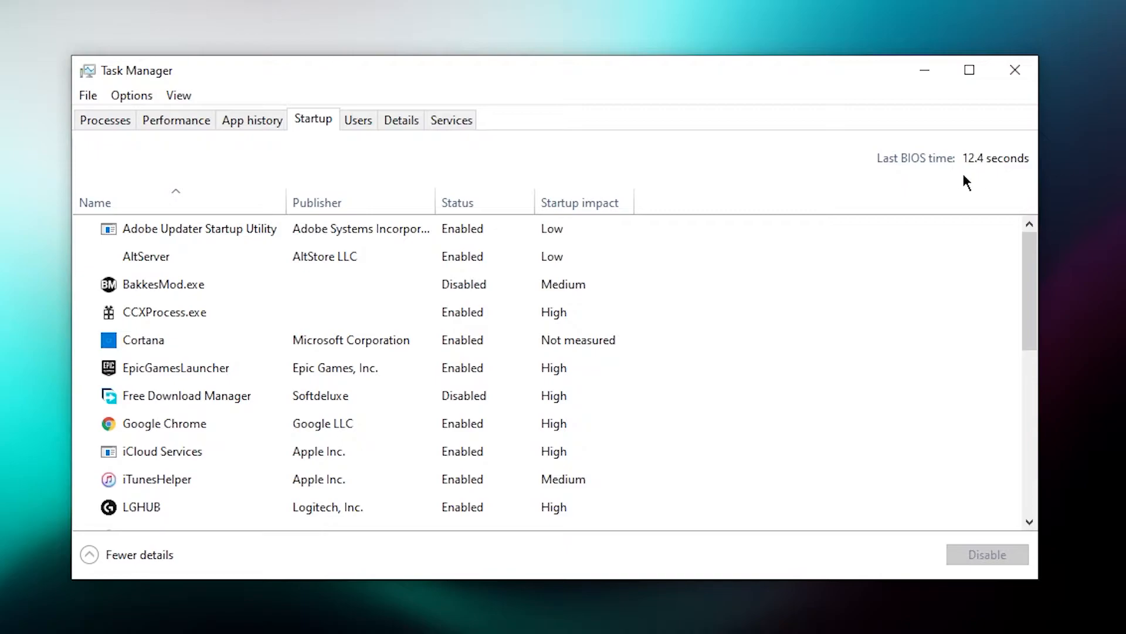
mouse_move(974, 193)
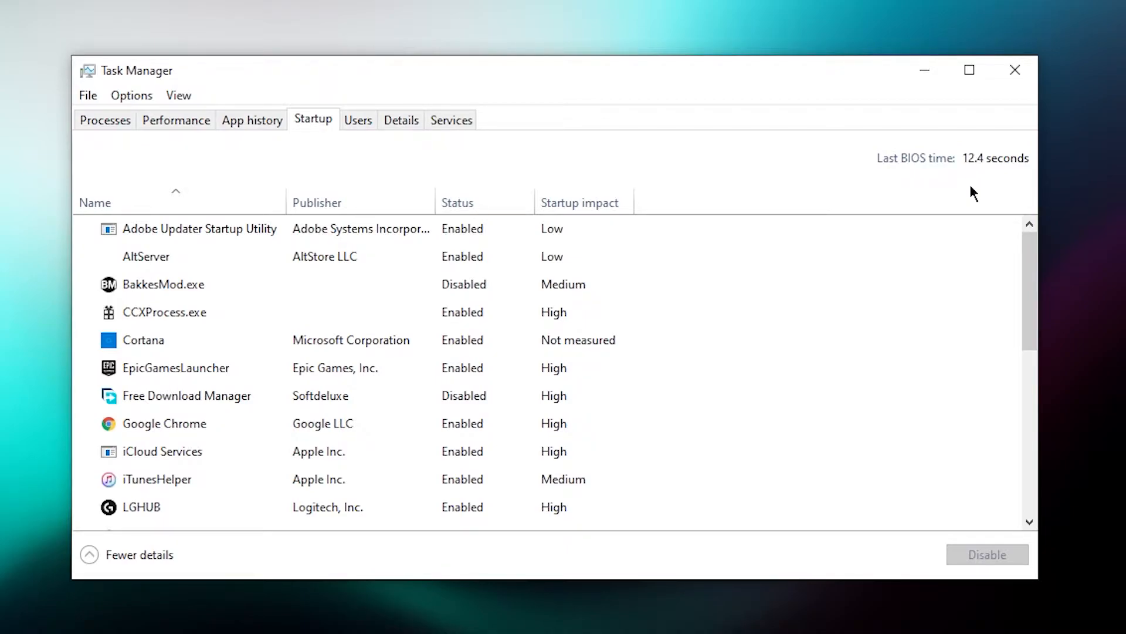
Close the Task Manager window to return to the empty desktop
left_click(1015, 70)
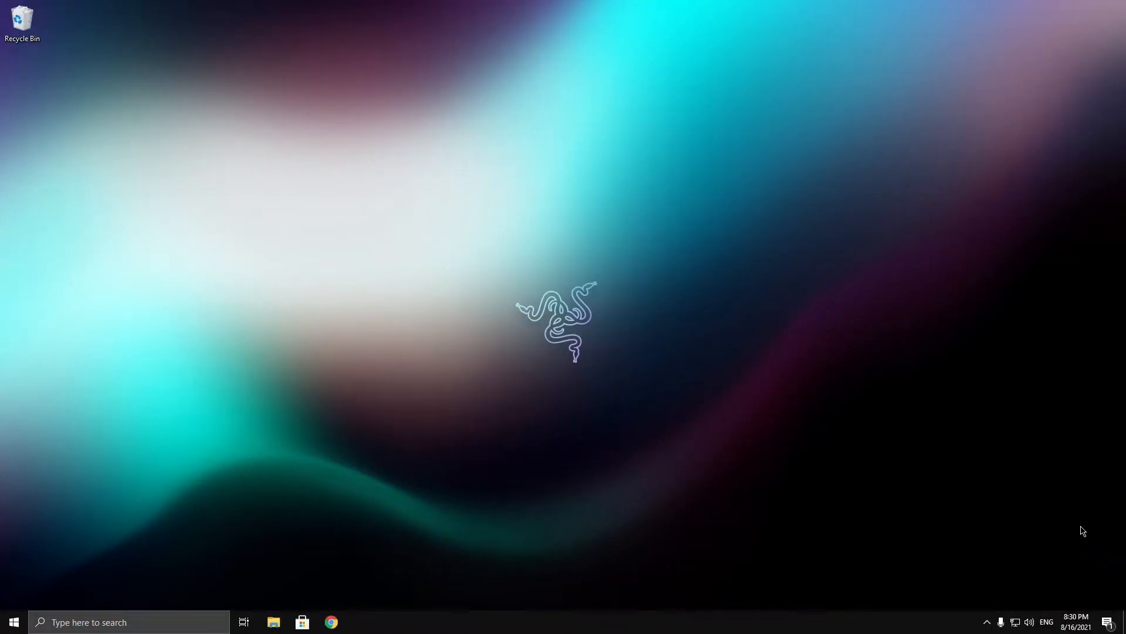
mouse_move(375, 548)
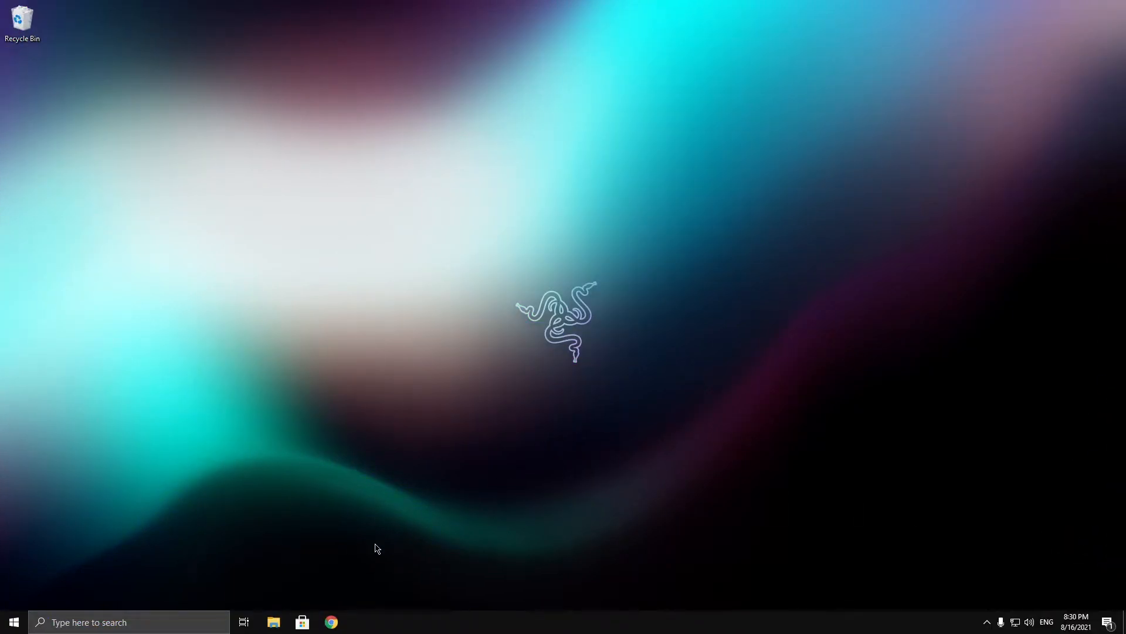
Show This PC in File Explorer and empty the Recycle Bin, raising C: to 36.7 GB free
left_click(273, 622)
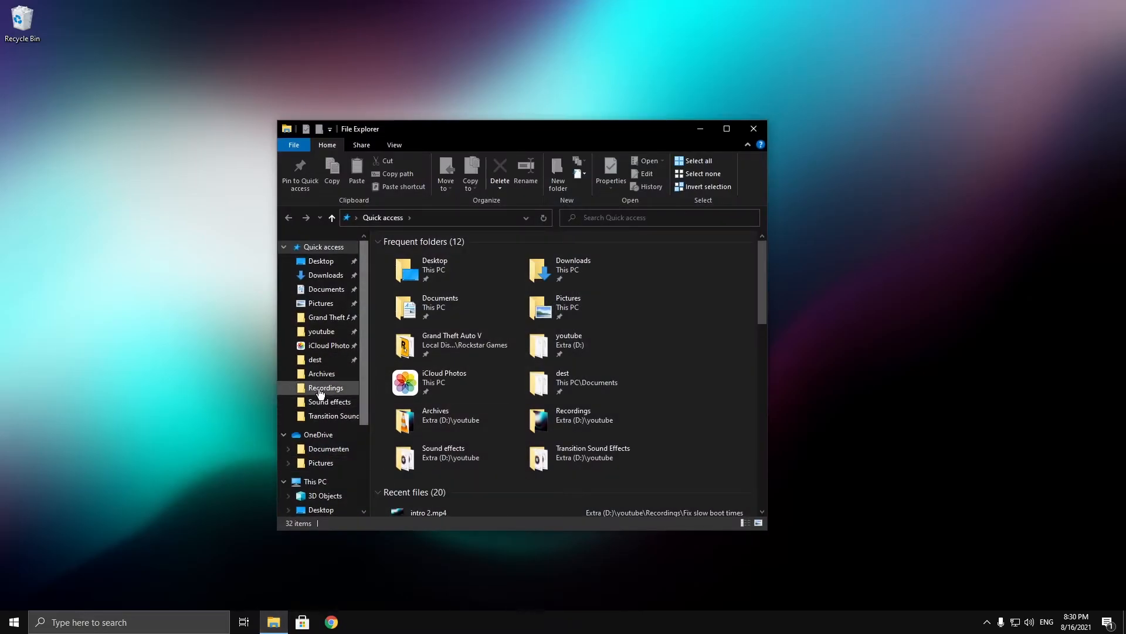
mouse_move(445, 420)
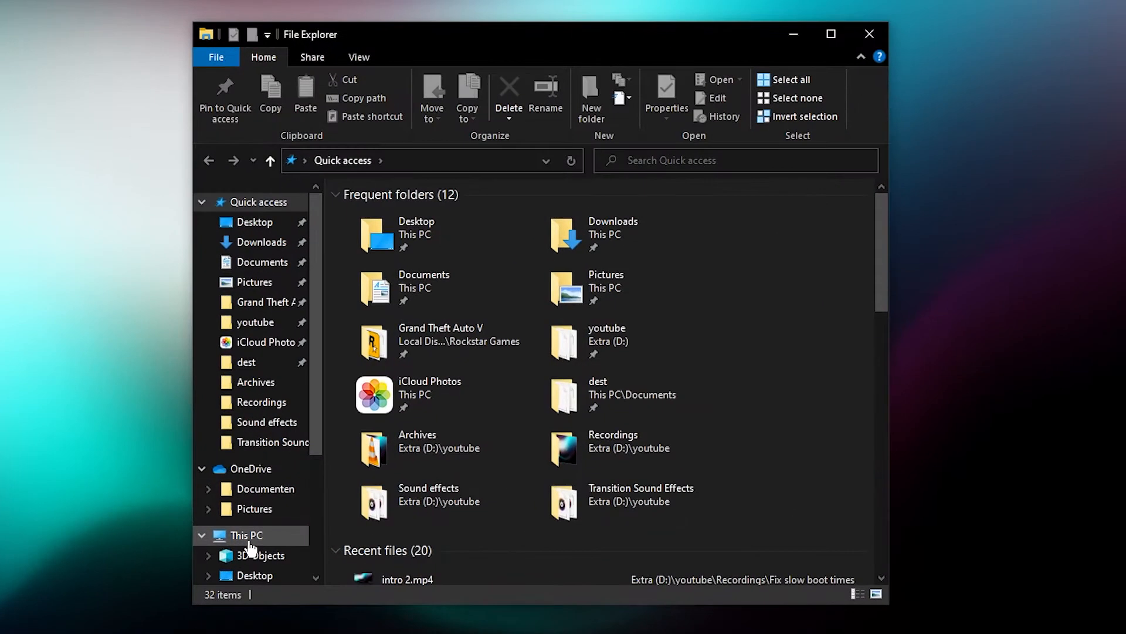
left_click(246, 535)
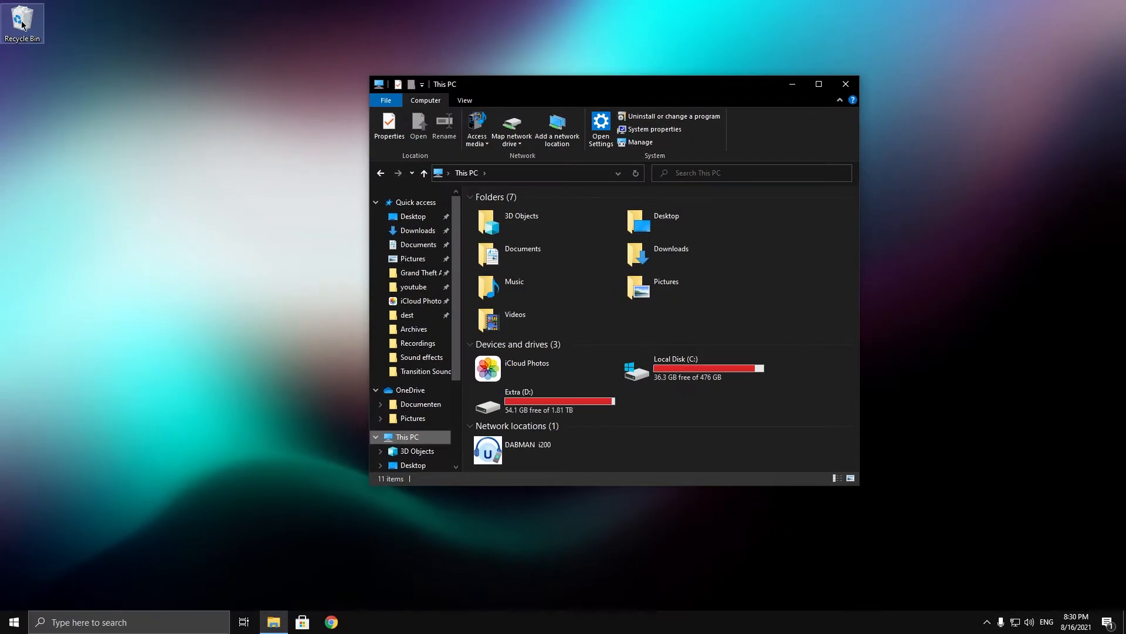
right_click(22, 23)
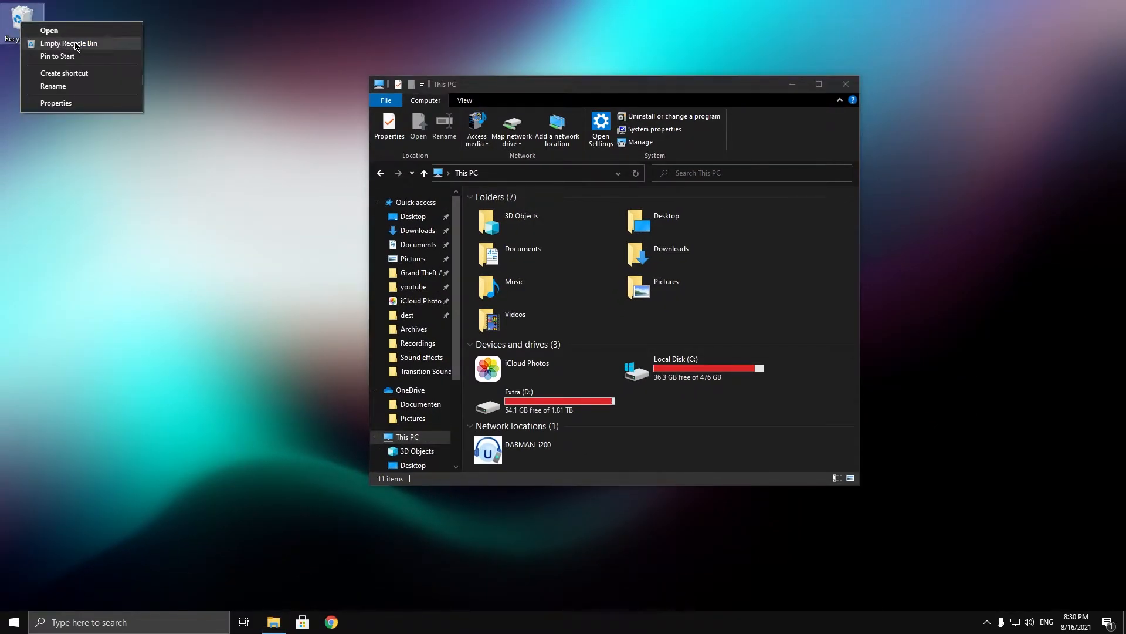
left_click(69, 43)
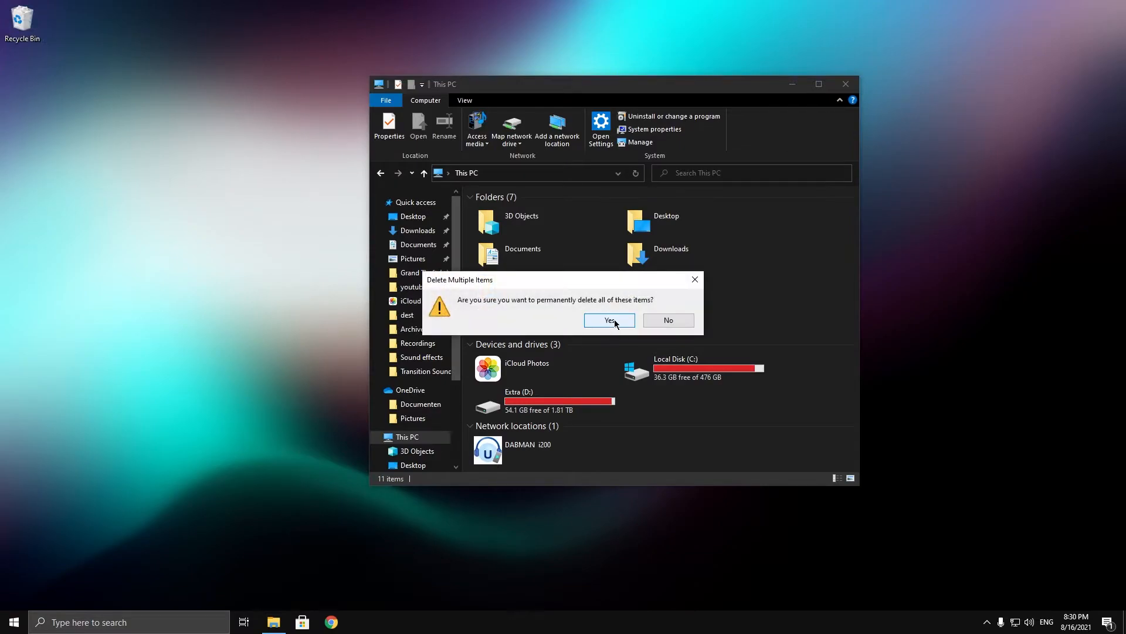
left_click(609, 320)
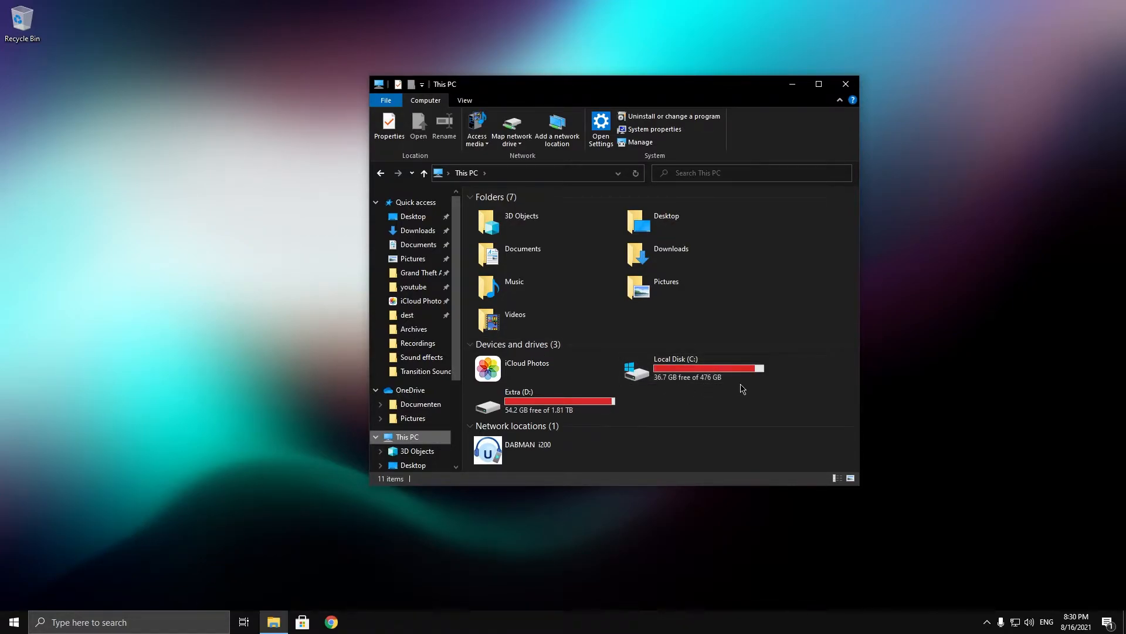
mouse_move(755, 404)
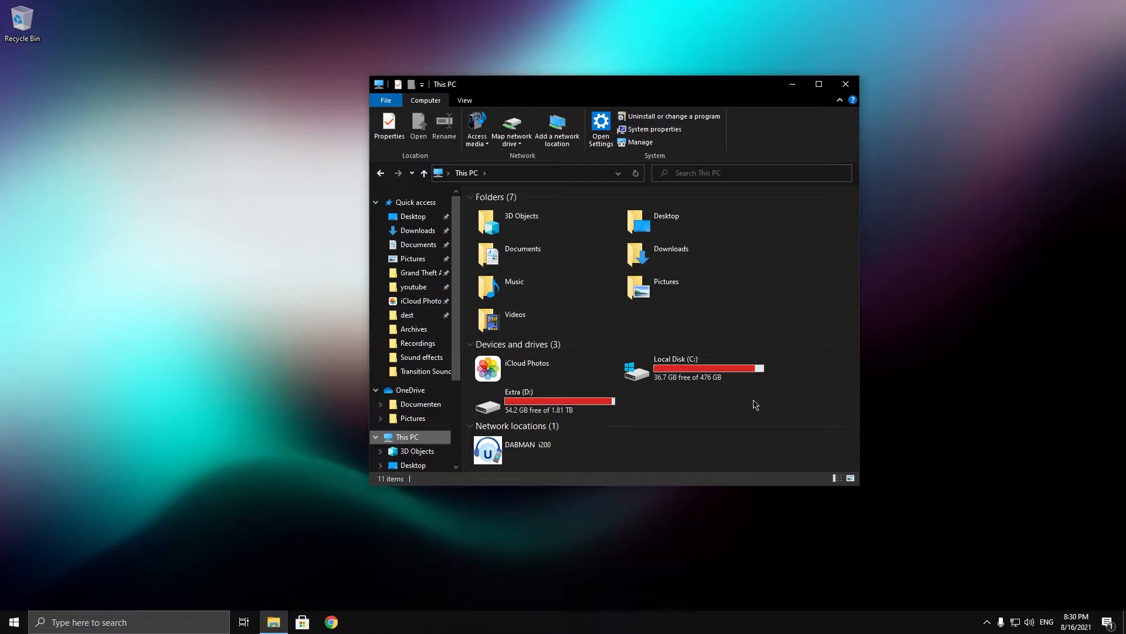
mouse_move(677, 419)
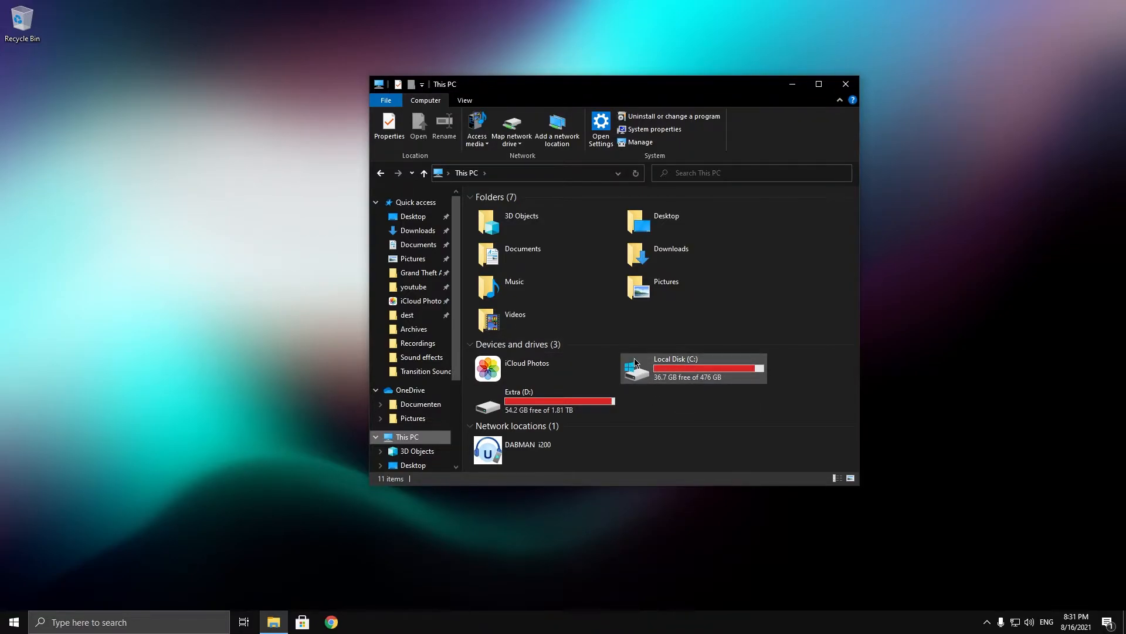
mouse_move(635, 369)
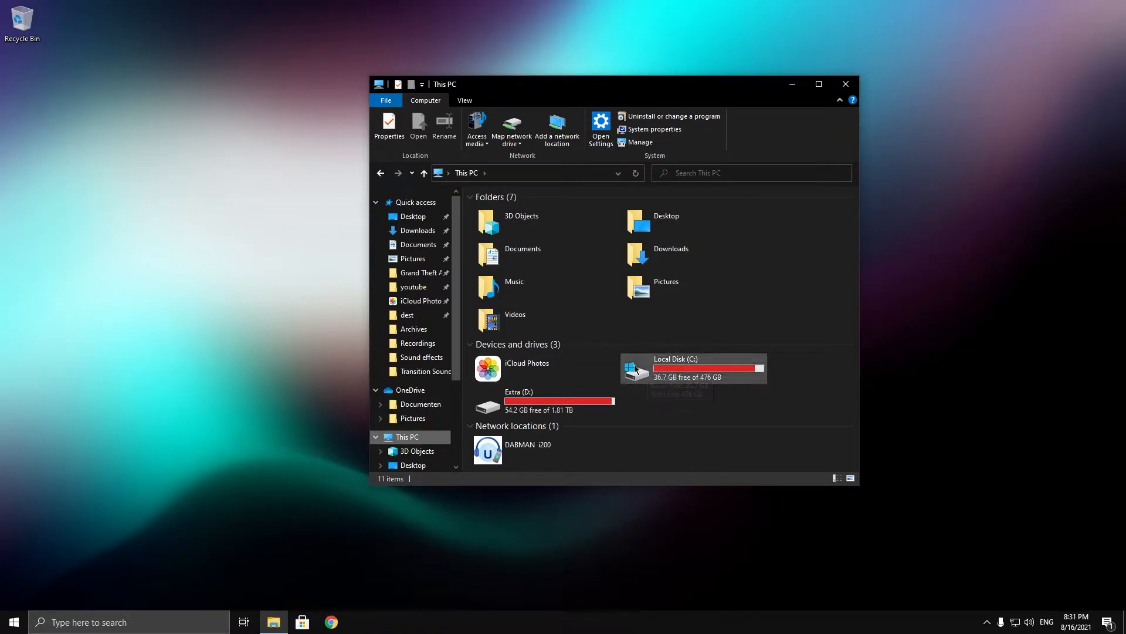
mouse_move(682, 382)
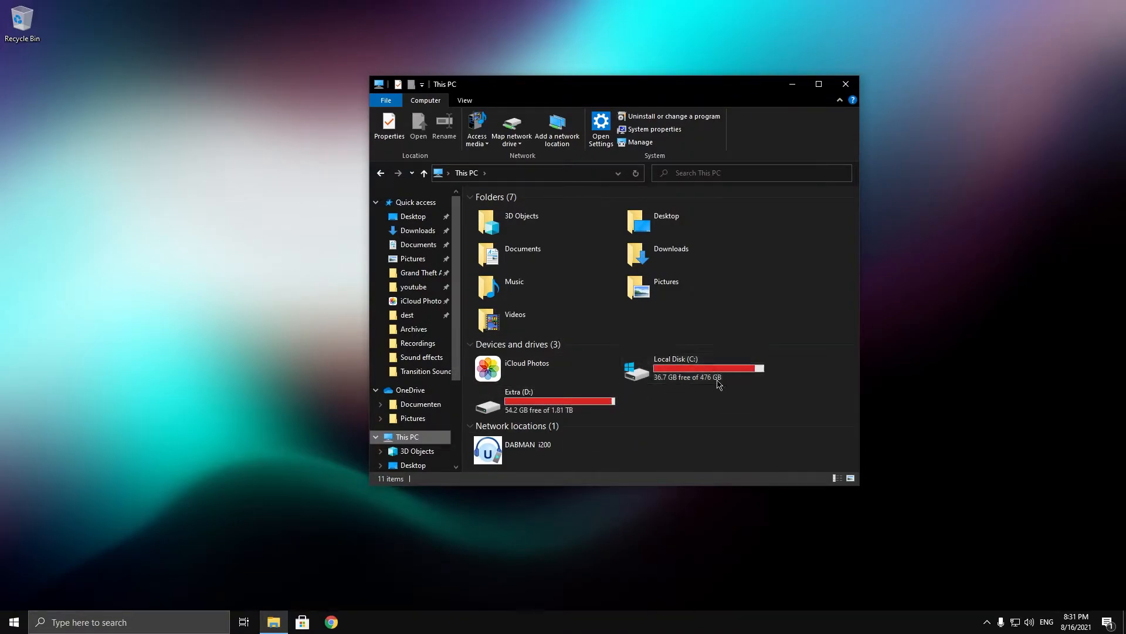
Start Disk Cleanup from Local Disk (C:) properties, including more file categories
left_click(694, 368)
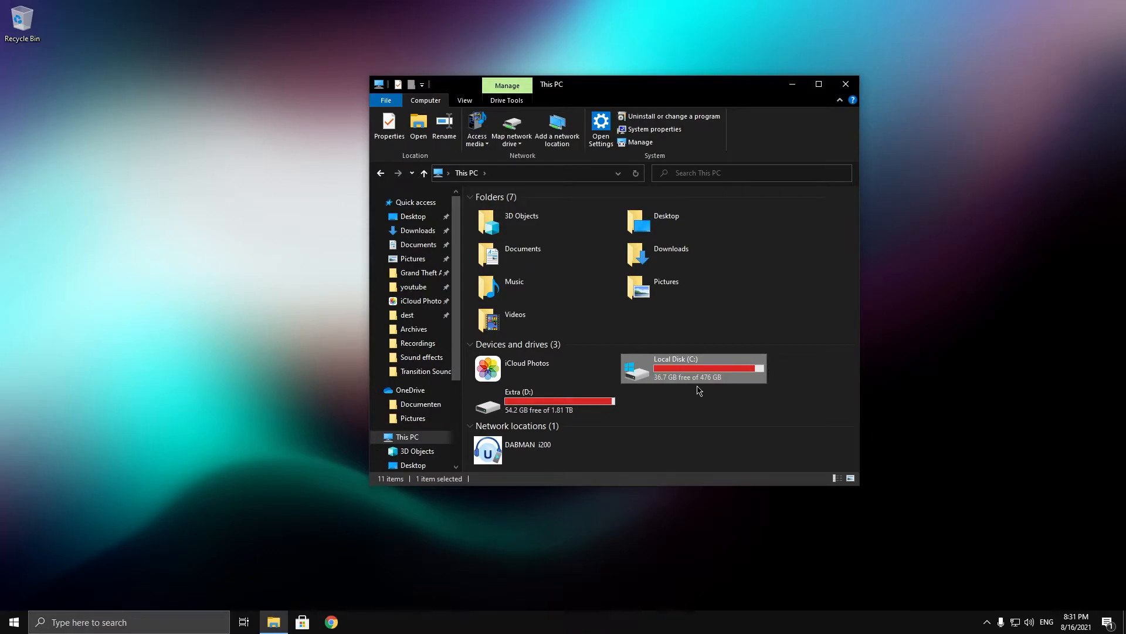
right_click(693, 368)
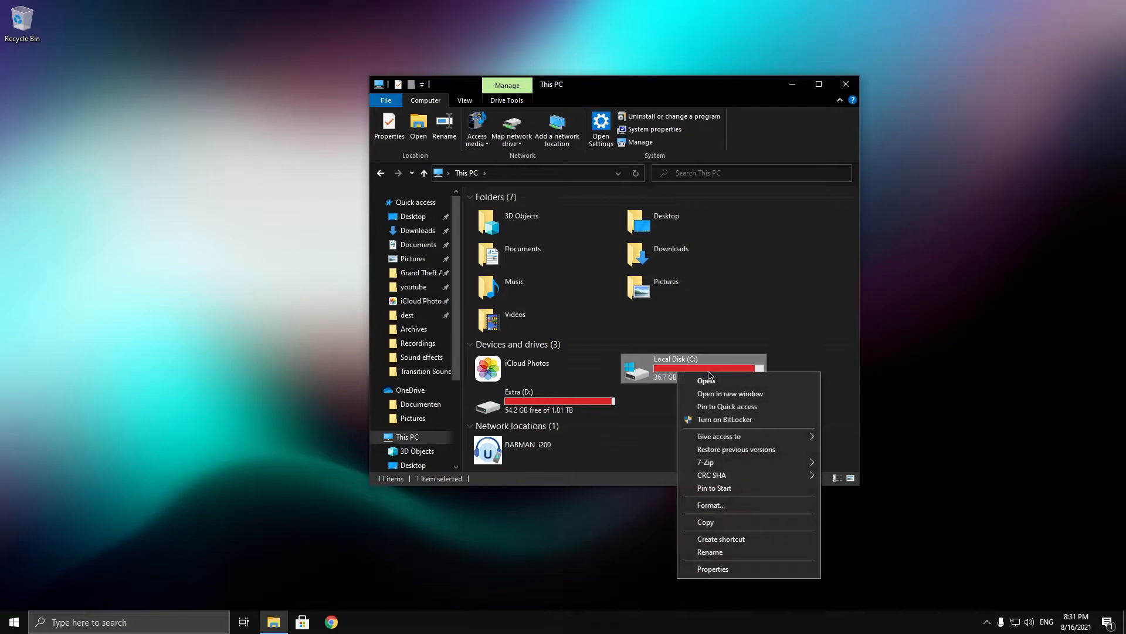
left_click(712, 569)
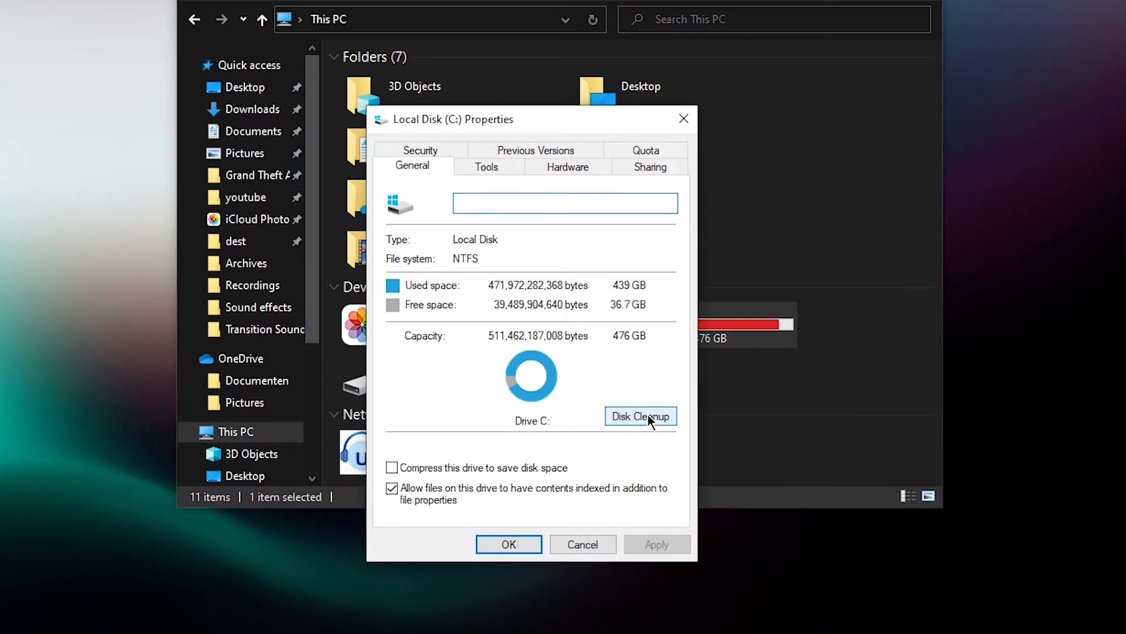
left_click(640, 415)
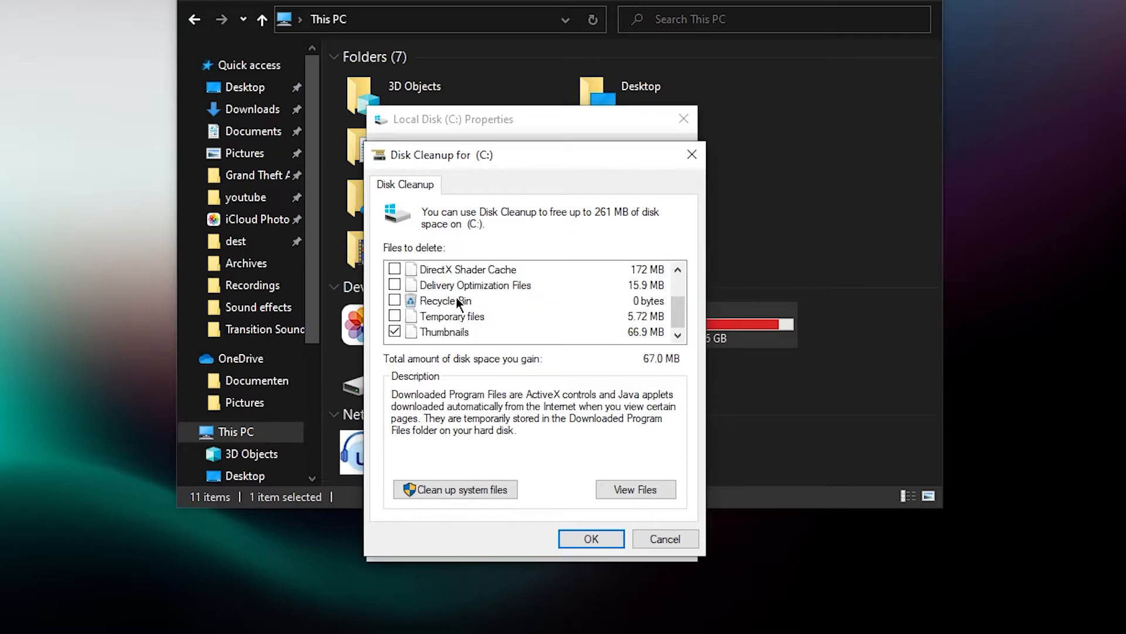
left_click(394, 316)
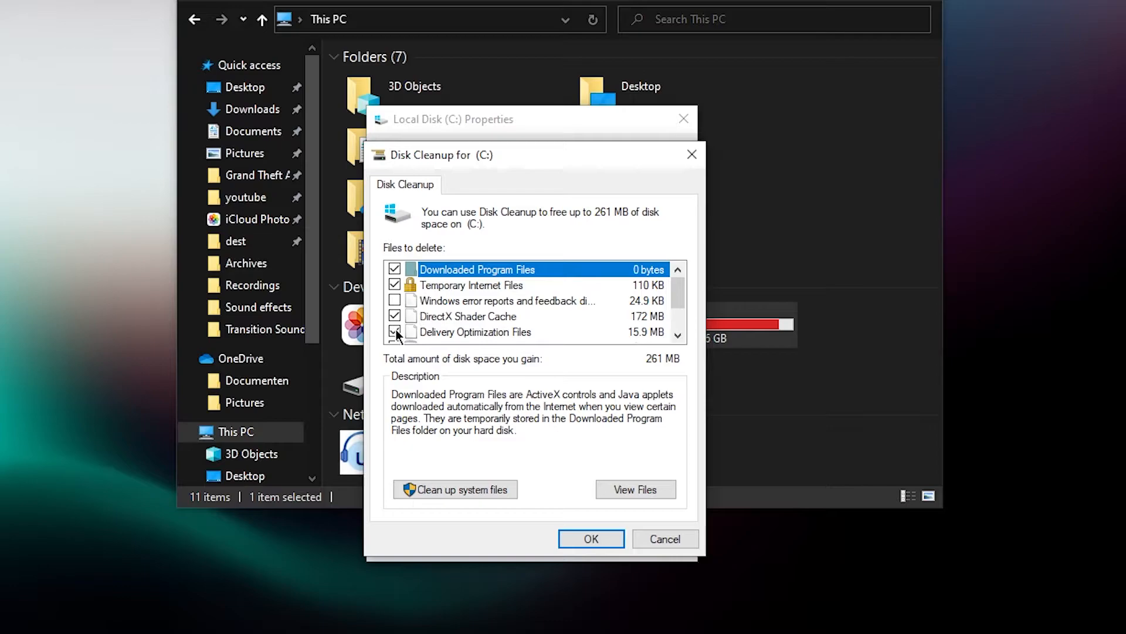
Delete the checked junk files and refresh This PC to show 36.8 GB free
left_click(590, 538)
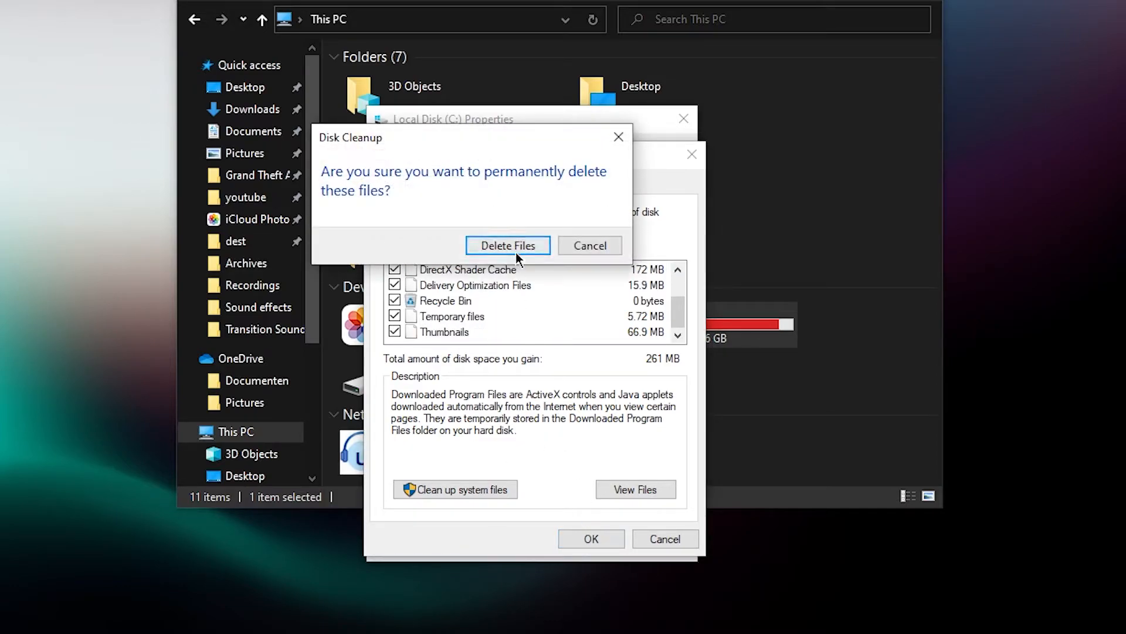
left_click(508, 245)
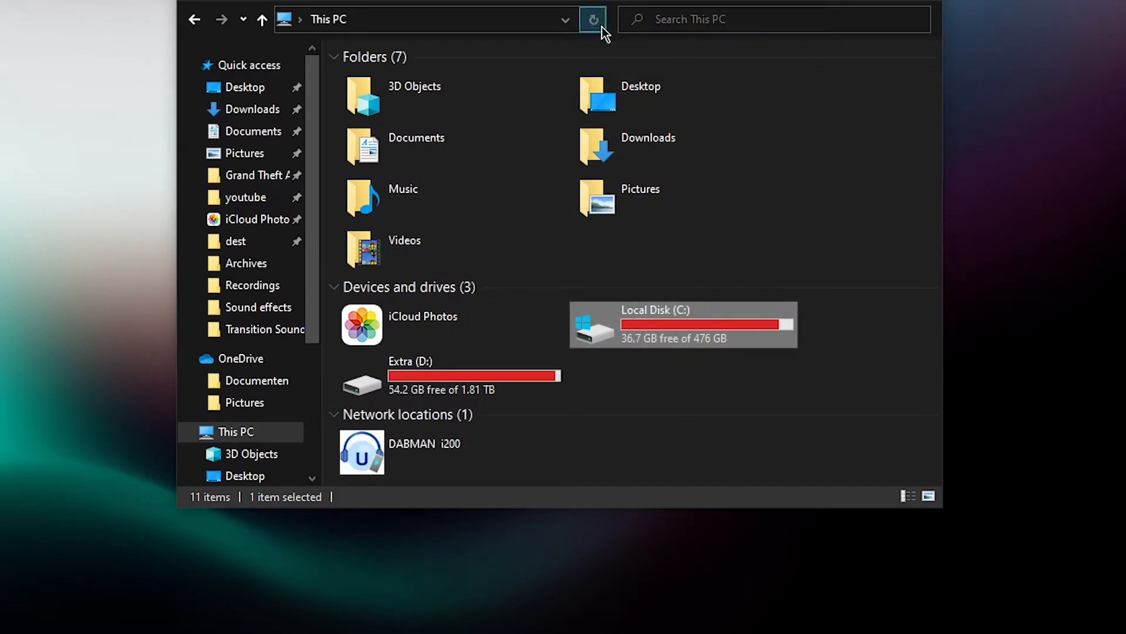
left_click(593, 19)
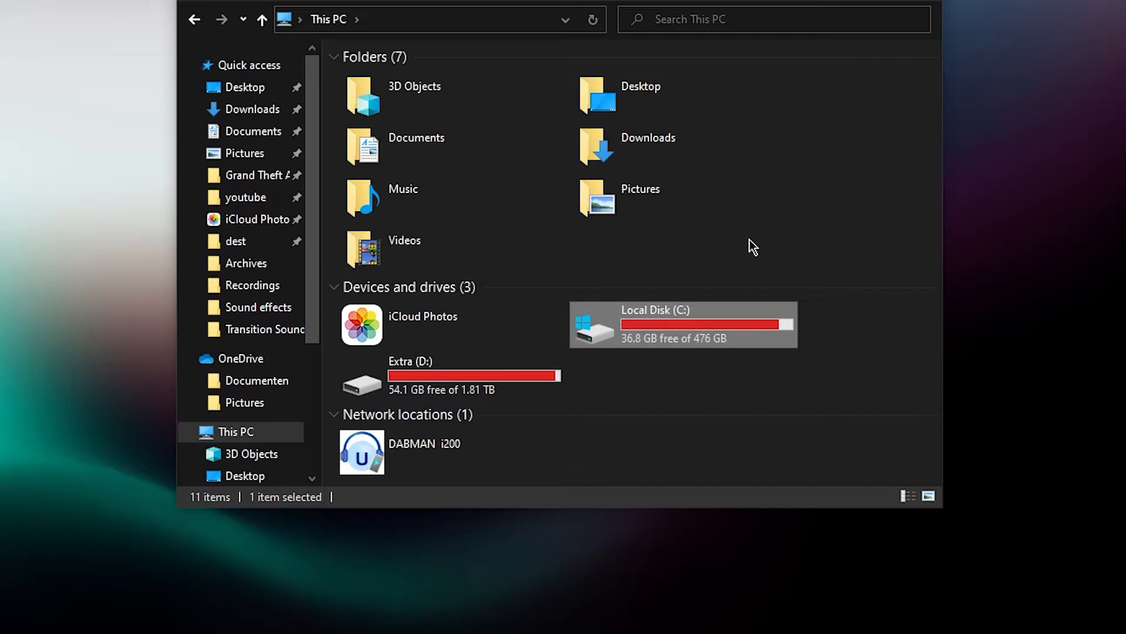
mouse_move(672, 340)
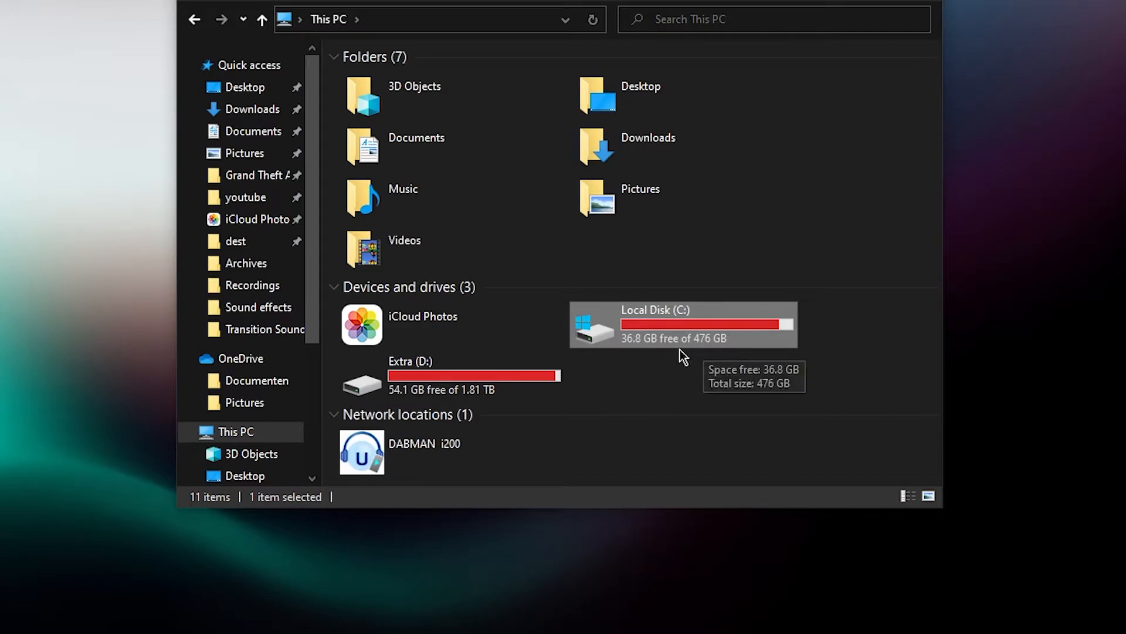
mouse_move(683, 352)
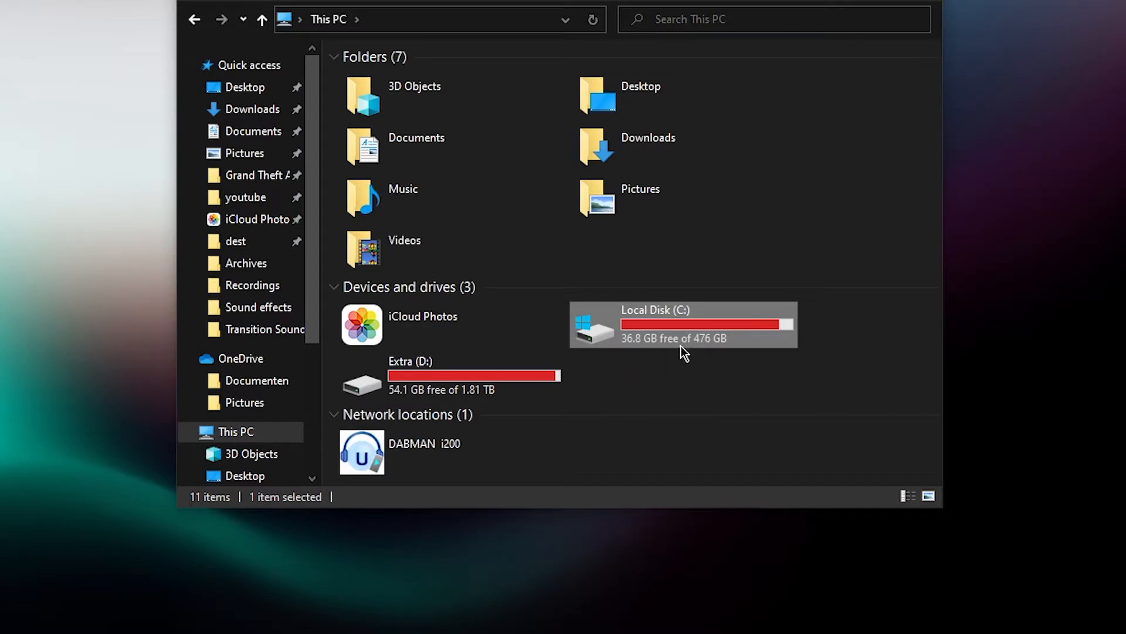
mouse_move(676, 359)
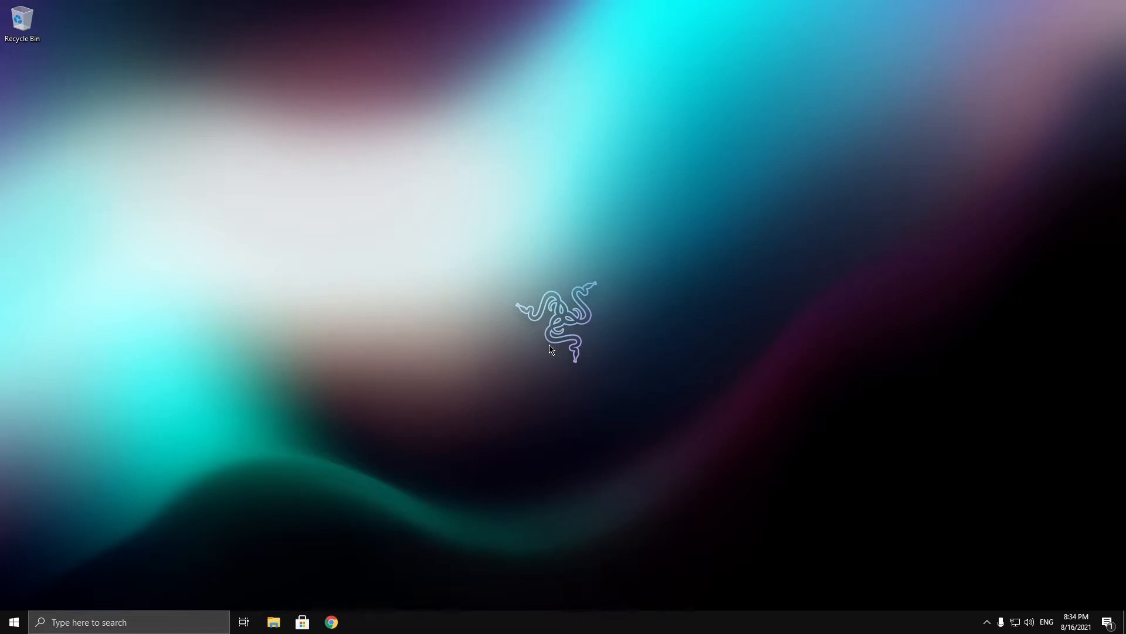
Search 'power sett' and reach Power Options through Power & sleep's Additional power settings
type("powerPoint")
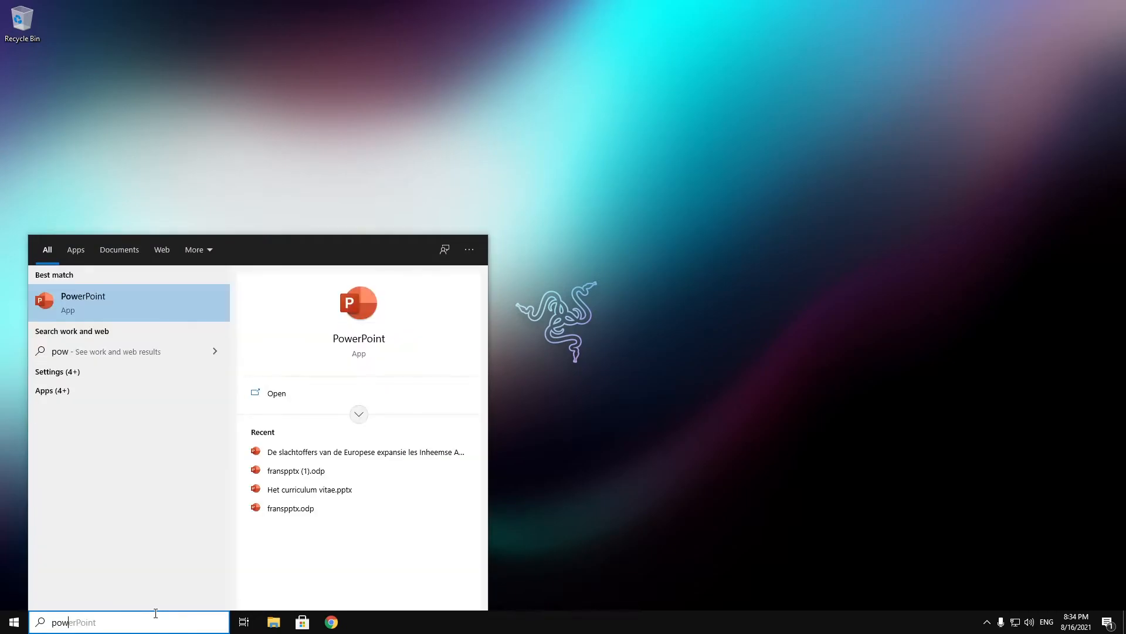
type("power sett")
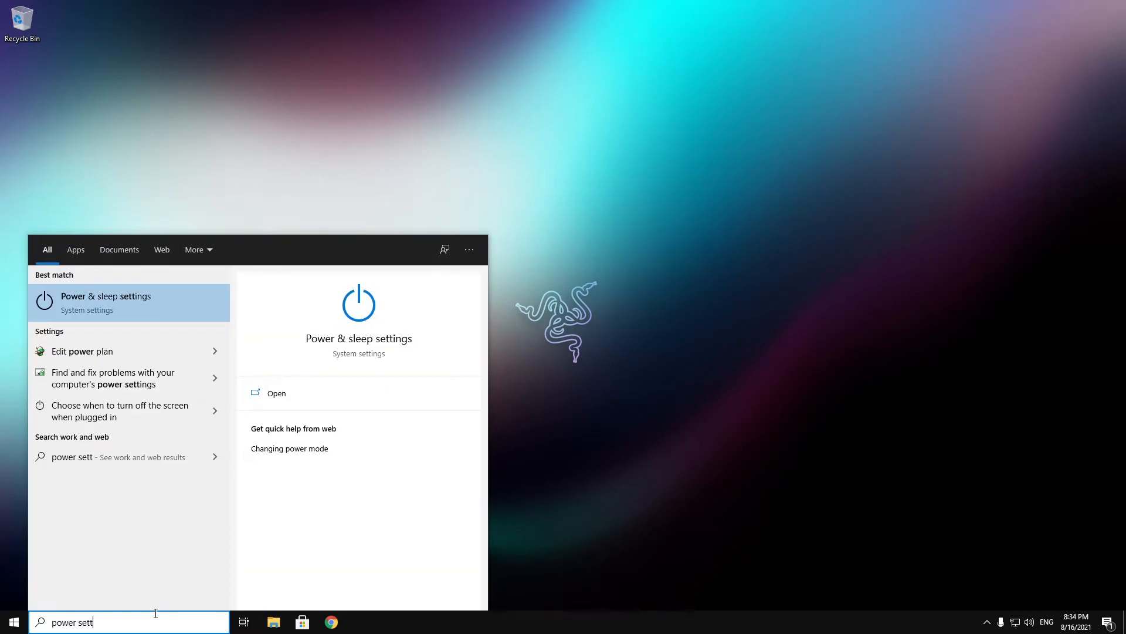
left_click(105, 301)
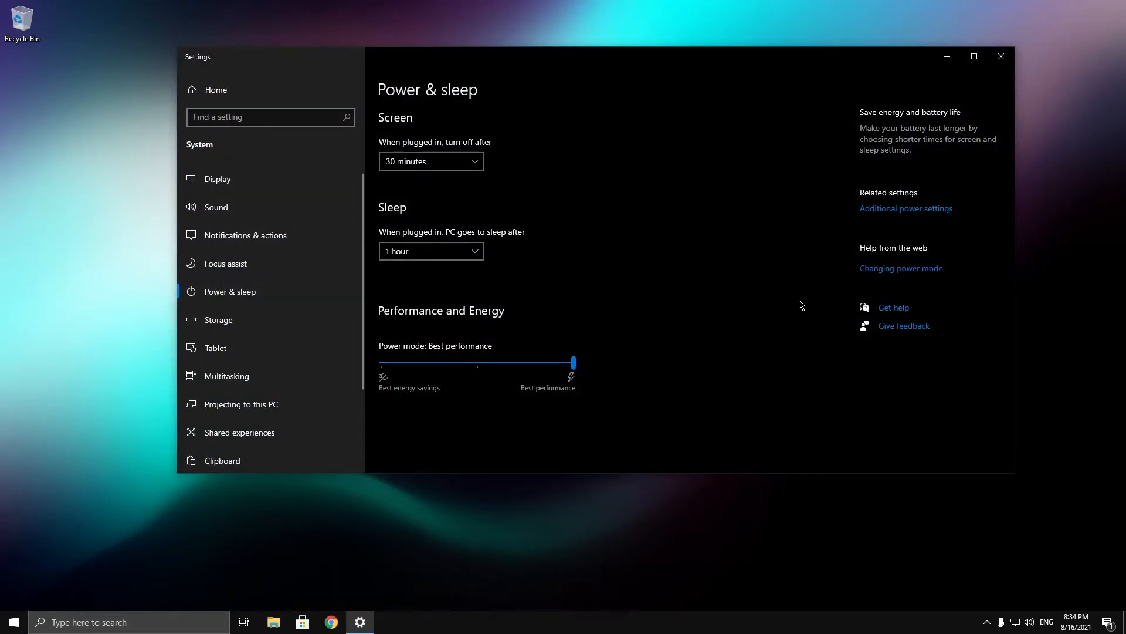
mouse_move(913, 216)
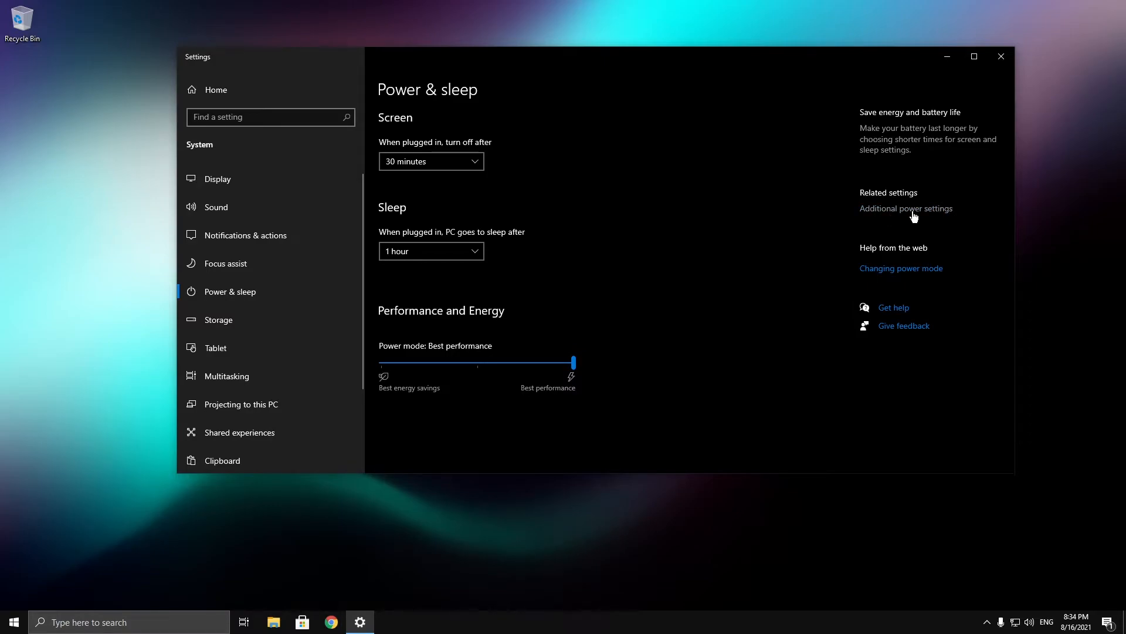
left_click(905, 208)
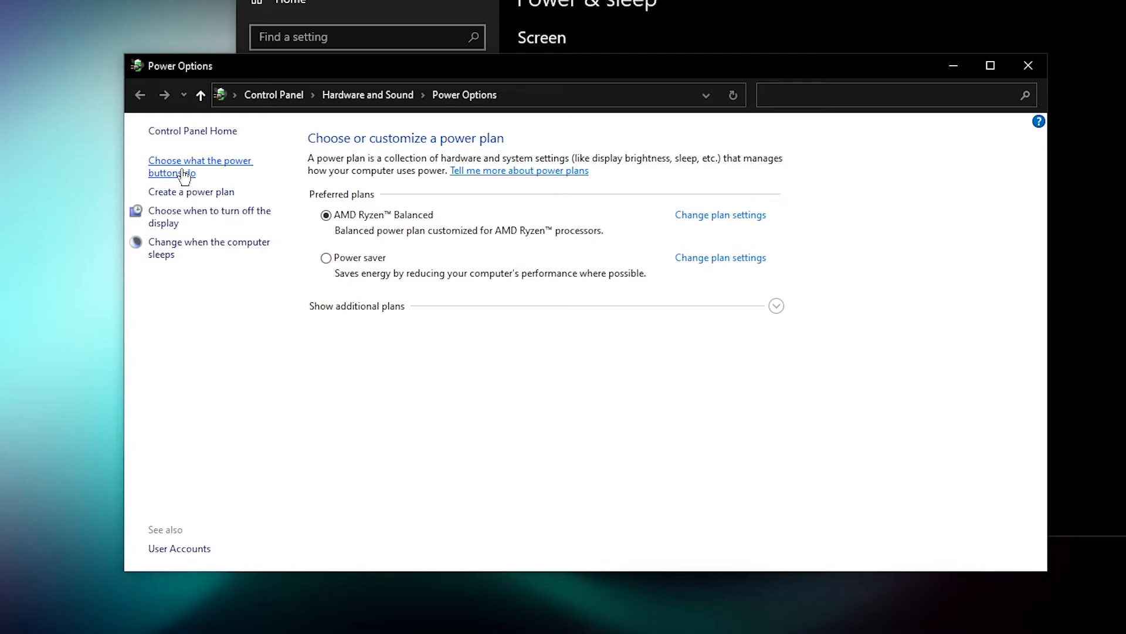
Open the power button settings, try Sleep, and leave the power button on Shut down
left_click(199, 166)
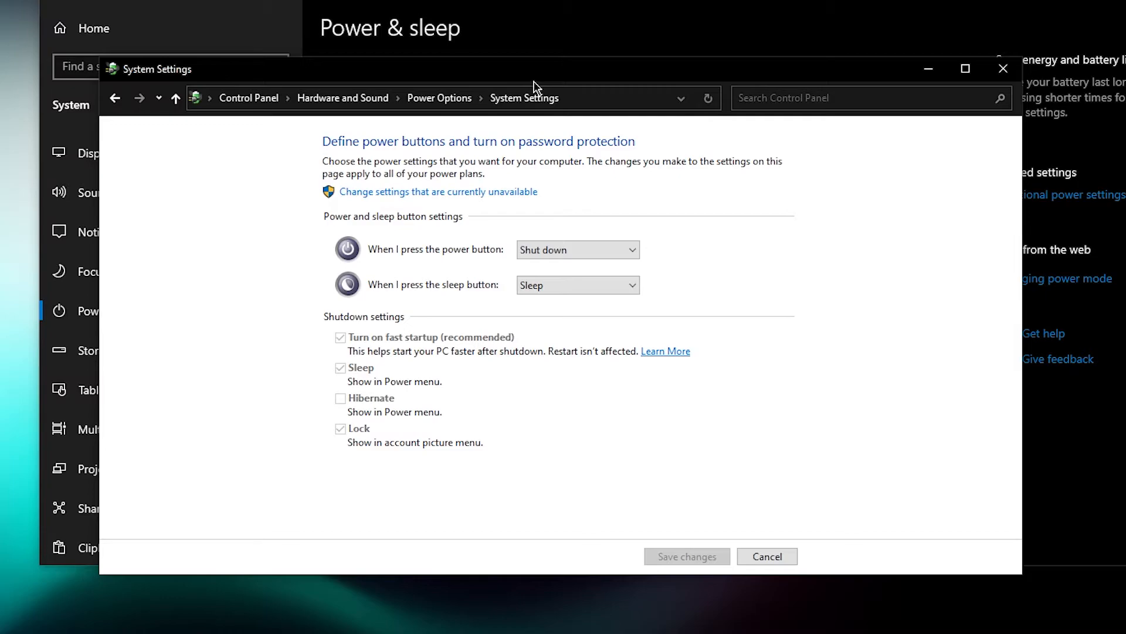
mouse_move(596, 210)
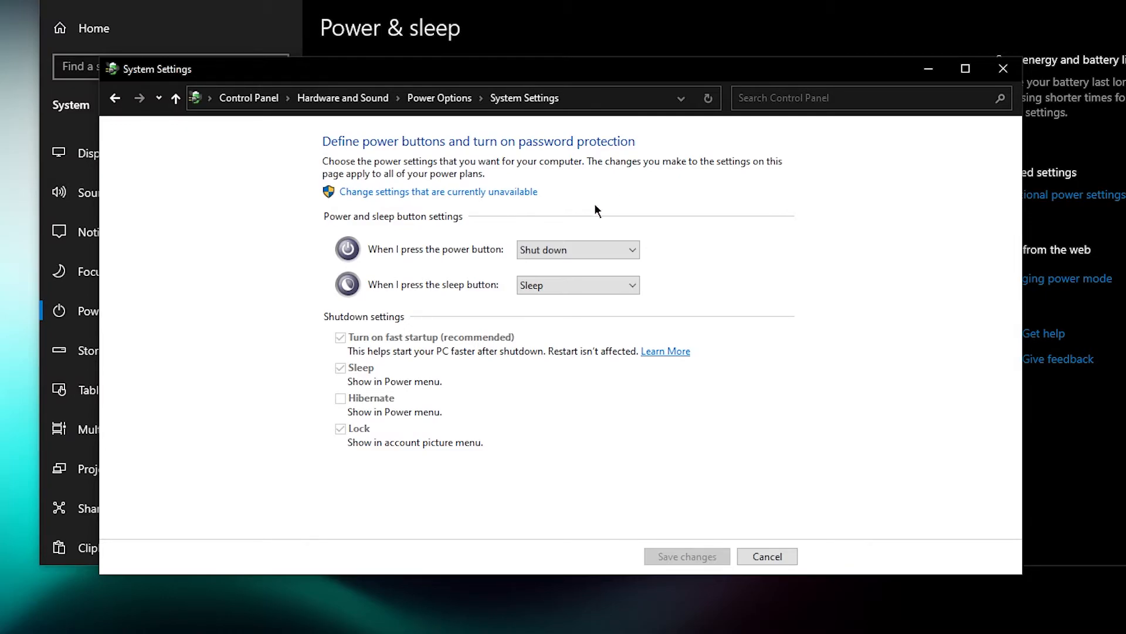
left_click(576, 249)
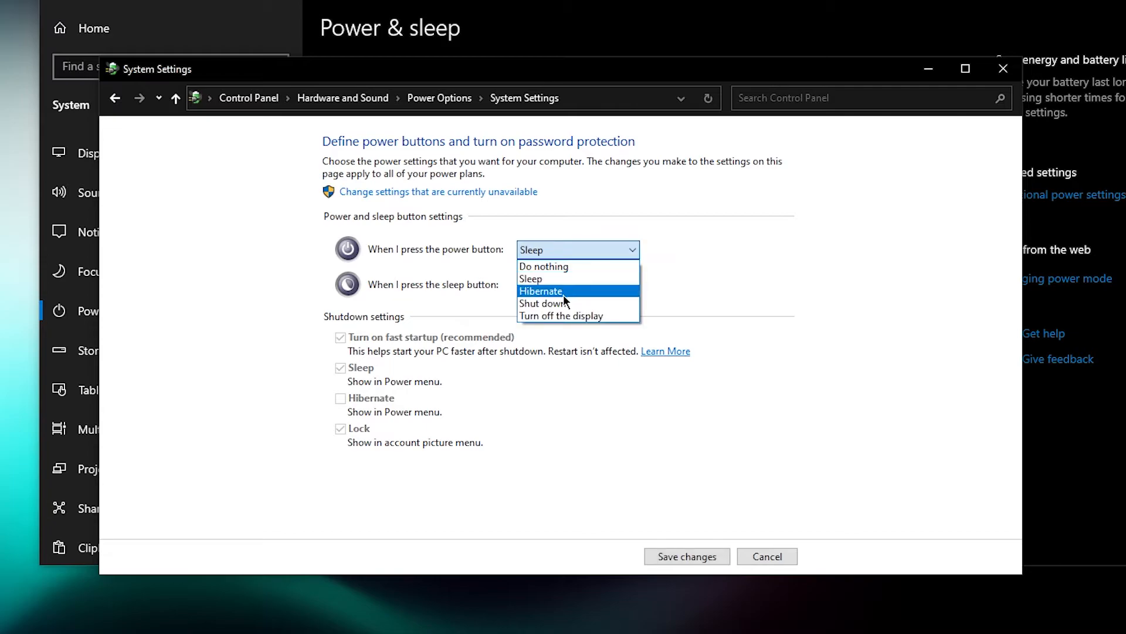
left_click(544, 303)
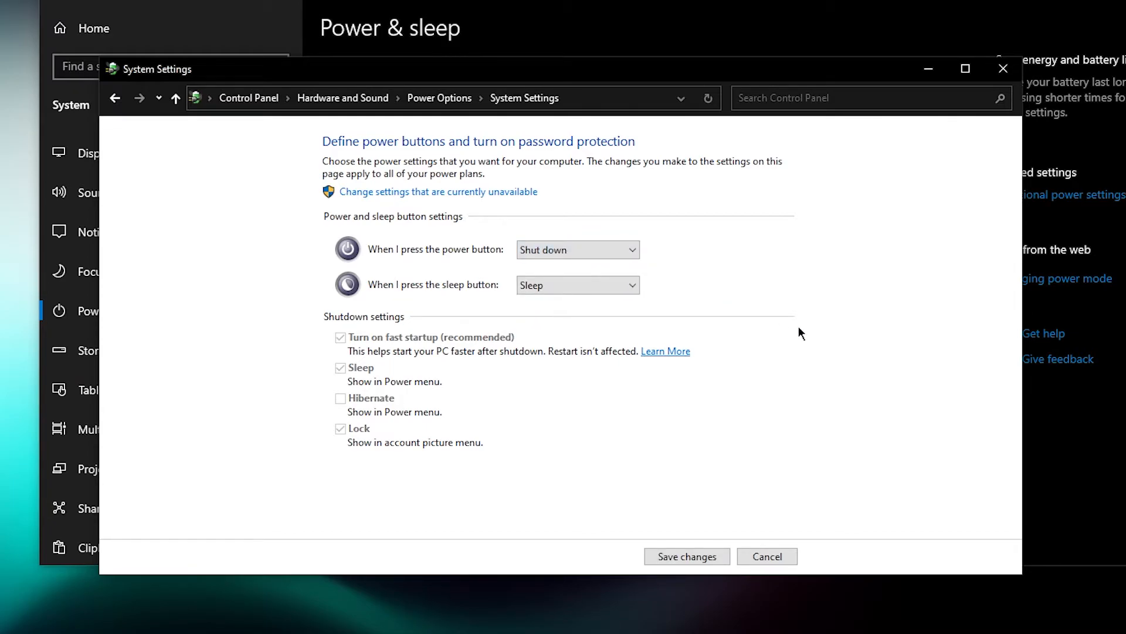
mouse_move(607, 269)
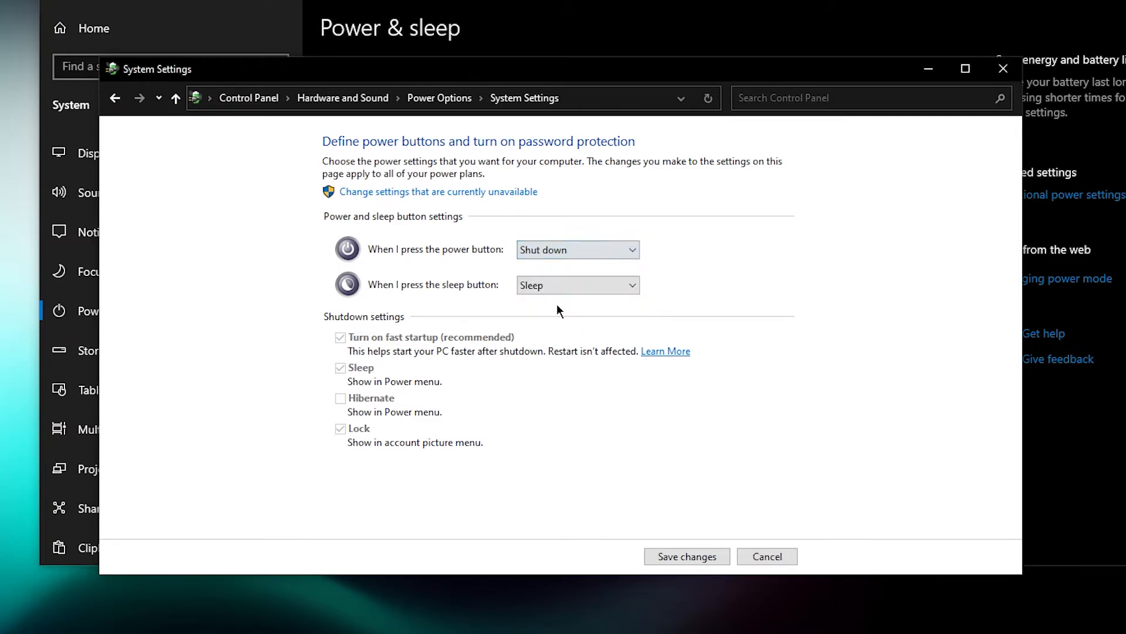
left_click(576, 250)
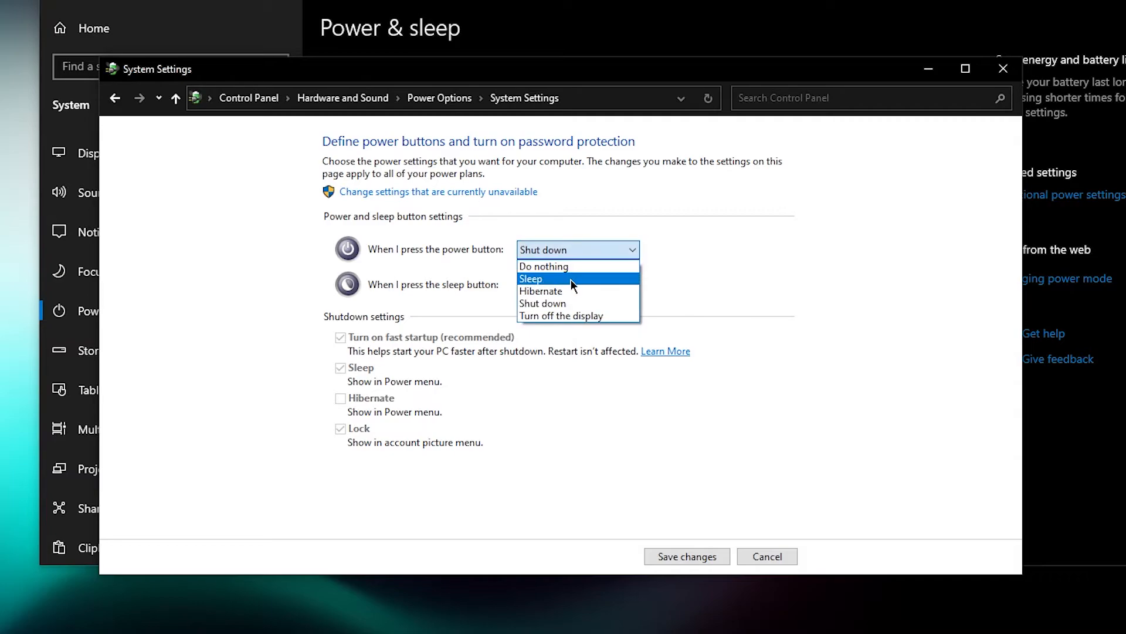
left_click(531, 279)
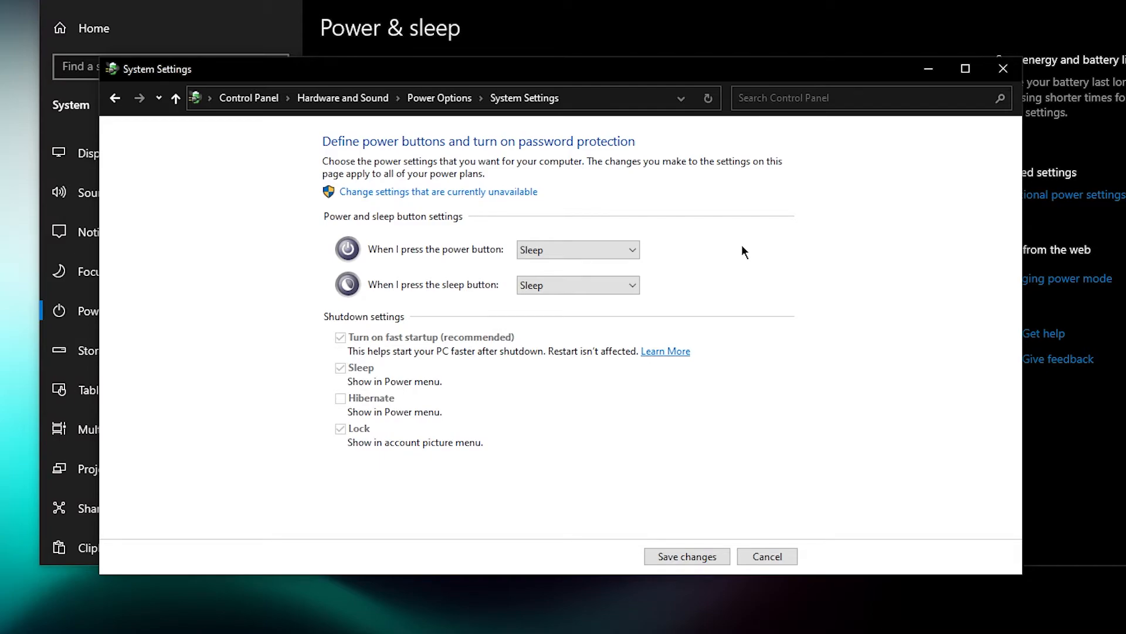
left_click(577, 250)
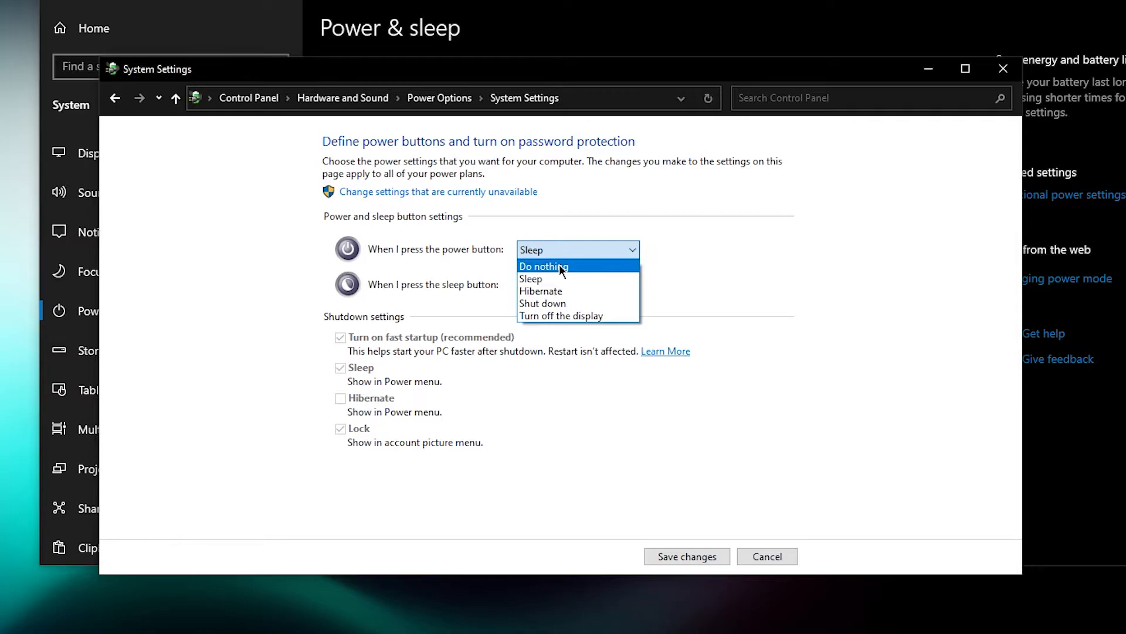
mouse_move(549, 309)
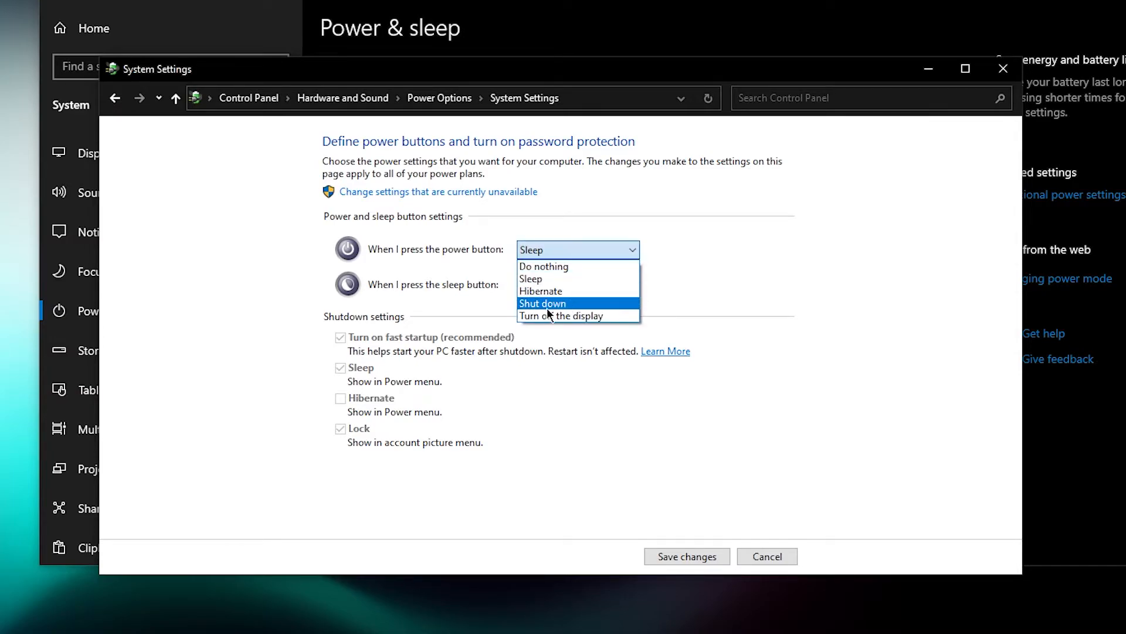
left_click(542, 303)
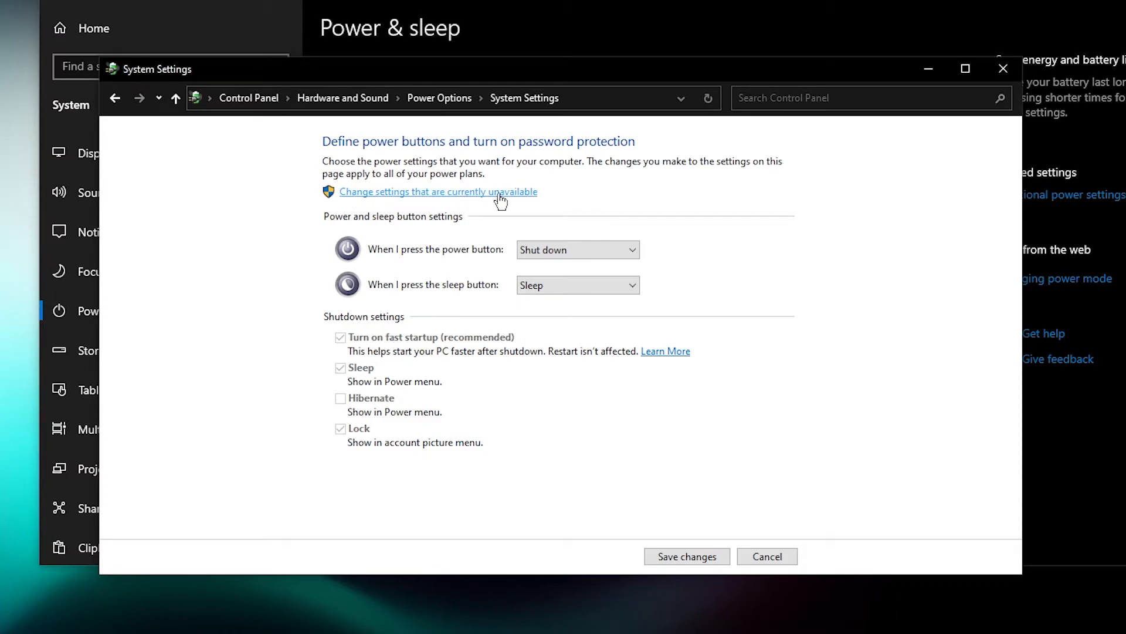
Unlock the shutdown settings, toggle fast startup off and back on, and save changes
left_click(438, 192)
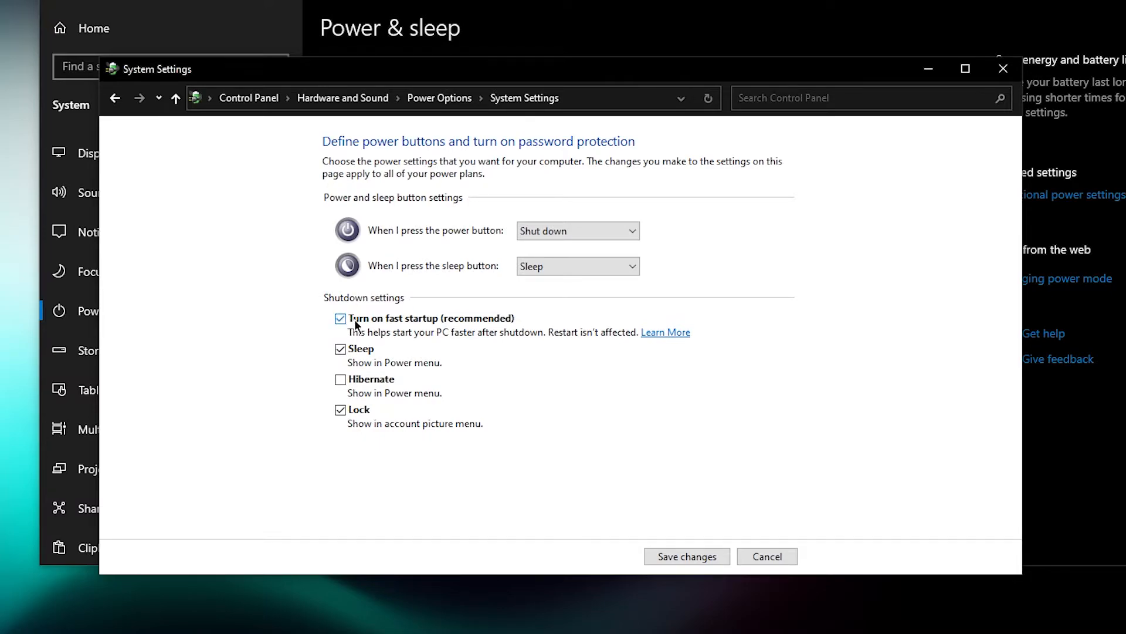
mouse_move(411, 323)
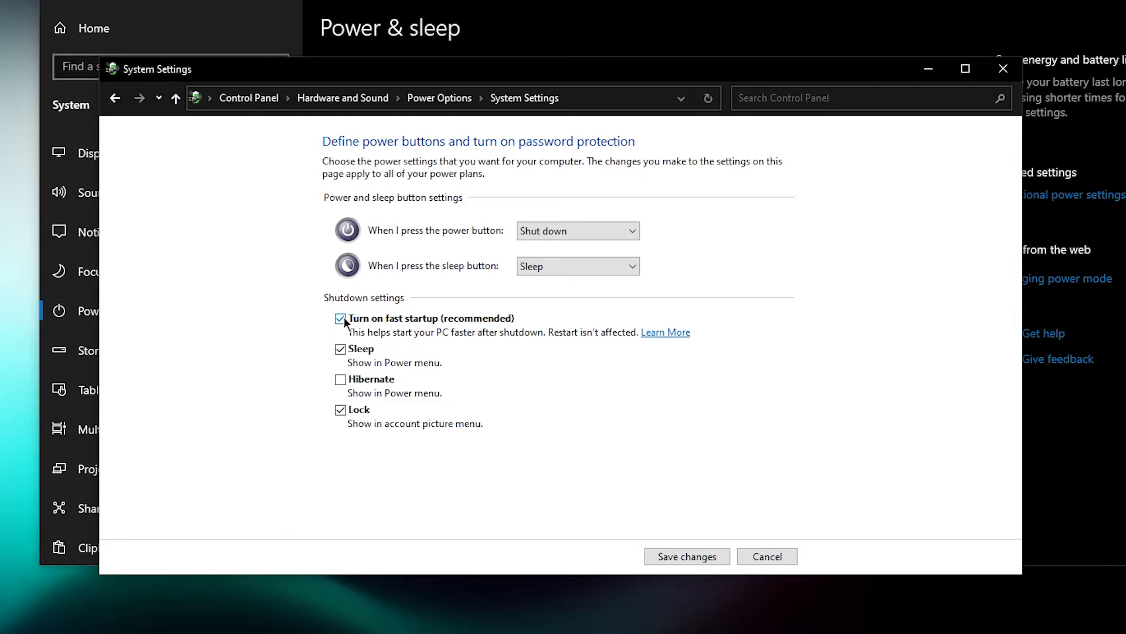
left_click(340, 318)
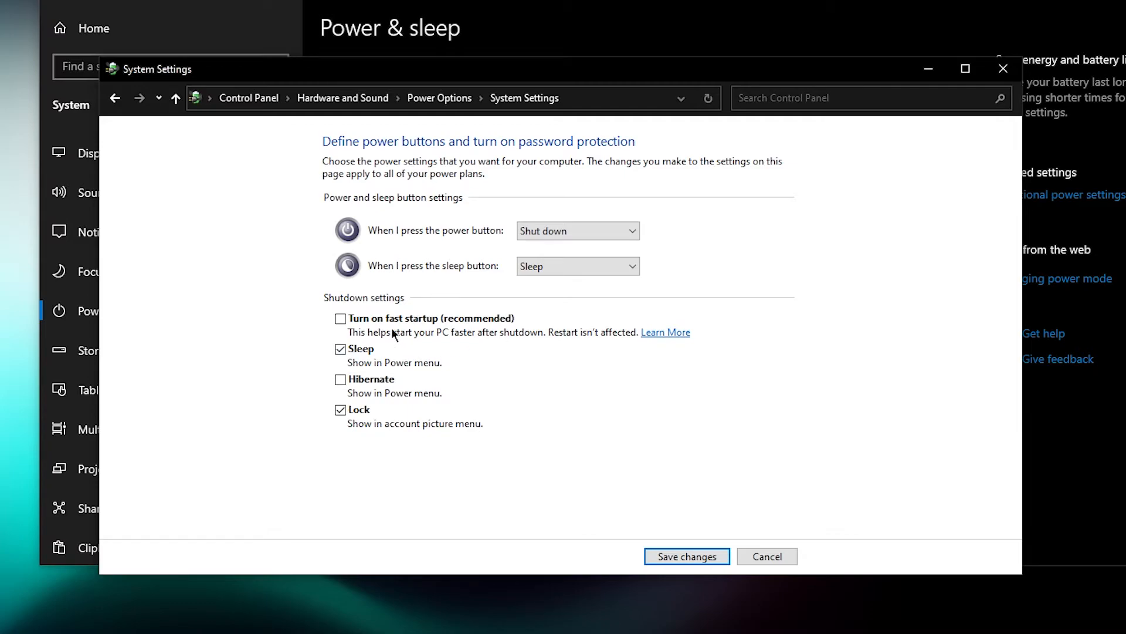
left_click(340, 318)
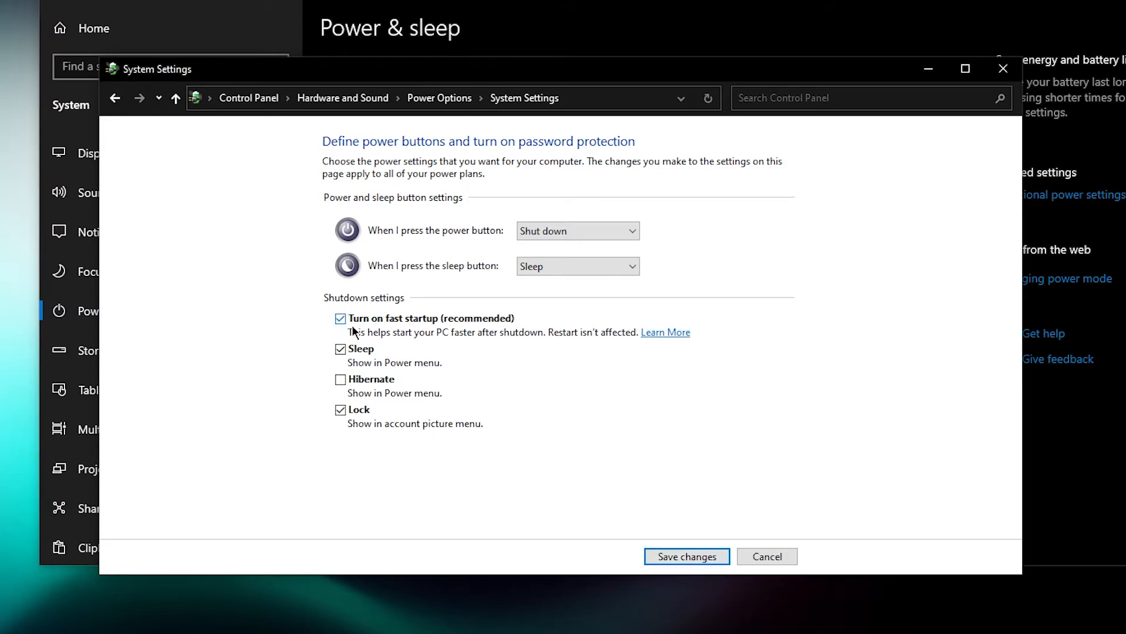
left_click(339, 318)
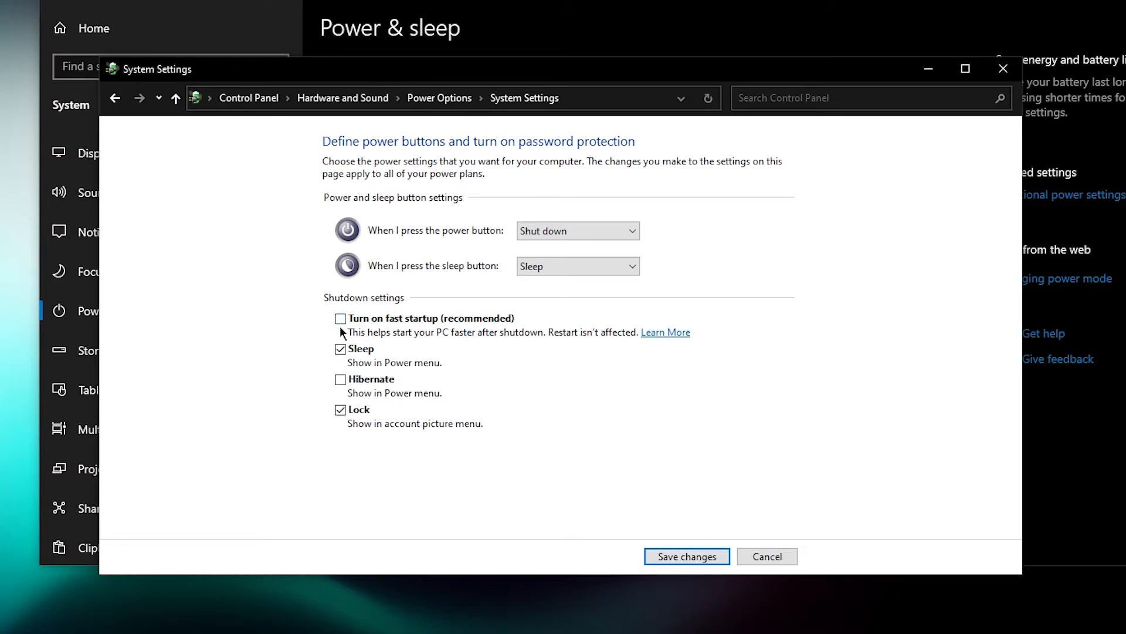
left_click(339, 318)
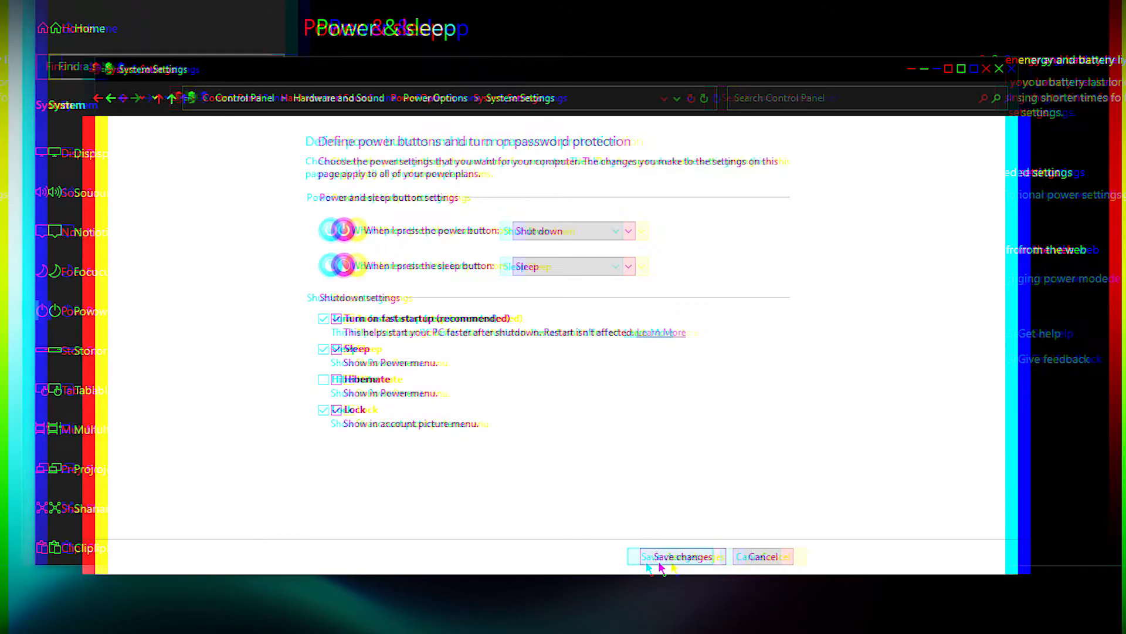
left_click(679, 556)
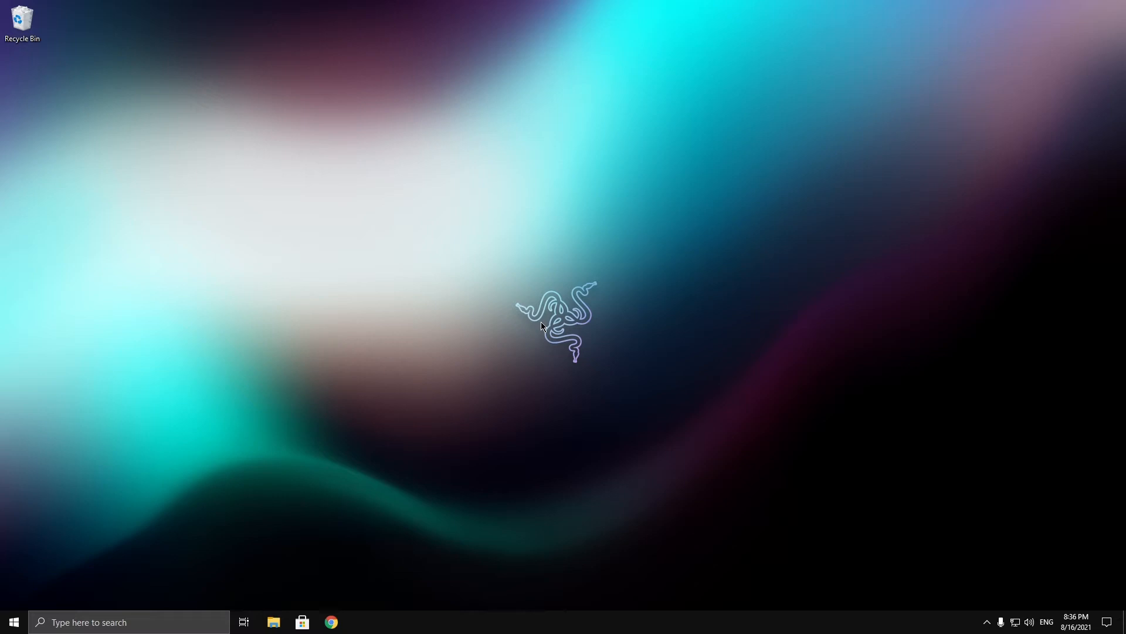
mouse_move(474, 299)
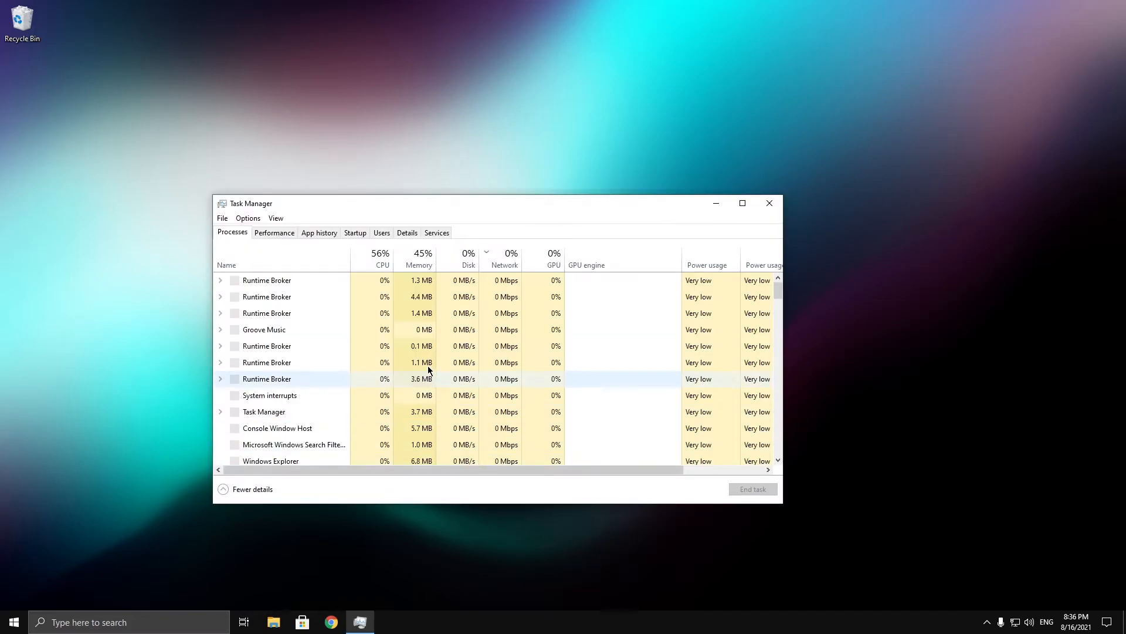
Switch the reopened Task Manager to its Startup tab
left_click(345, 185)
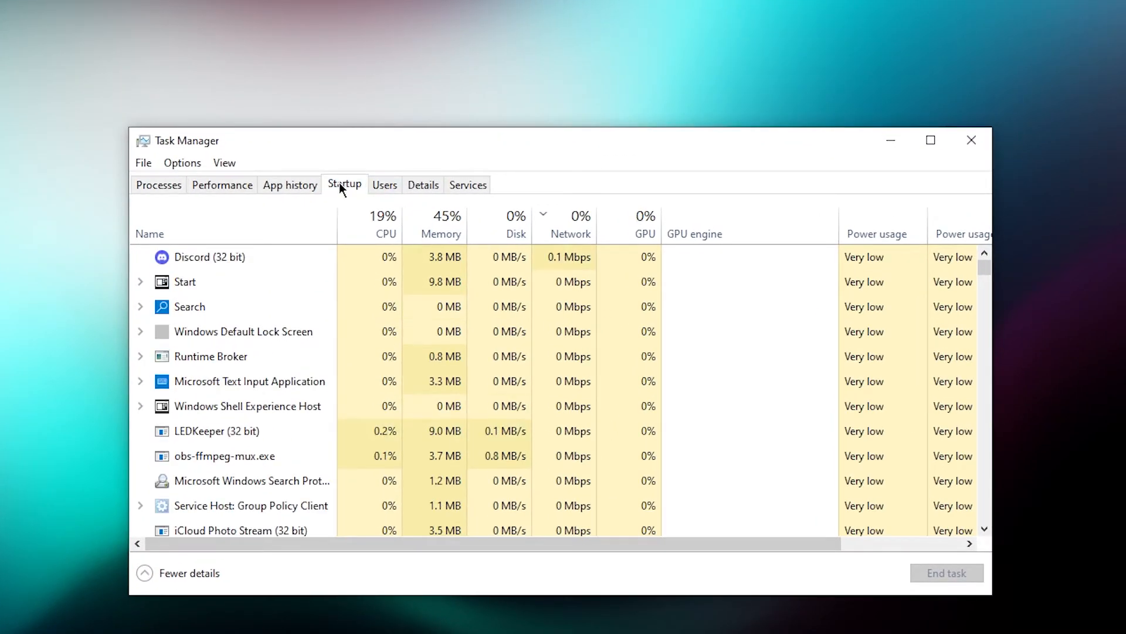
Scroll the startup list, inspecting Teams, Spotify, Skype and AltServer entries without changes, then close Task Manager
left_click(345, 184)
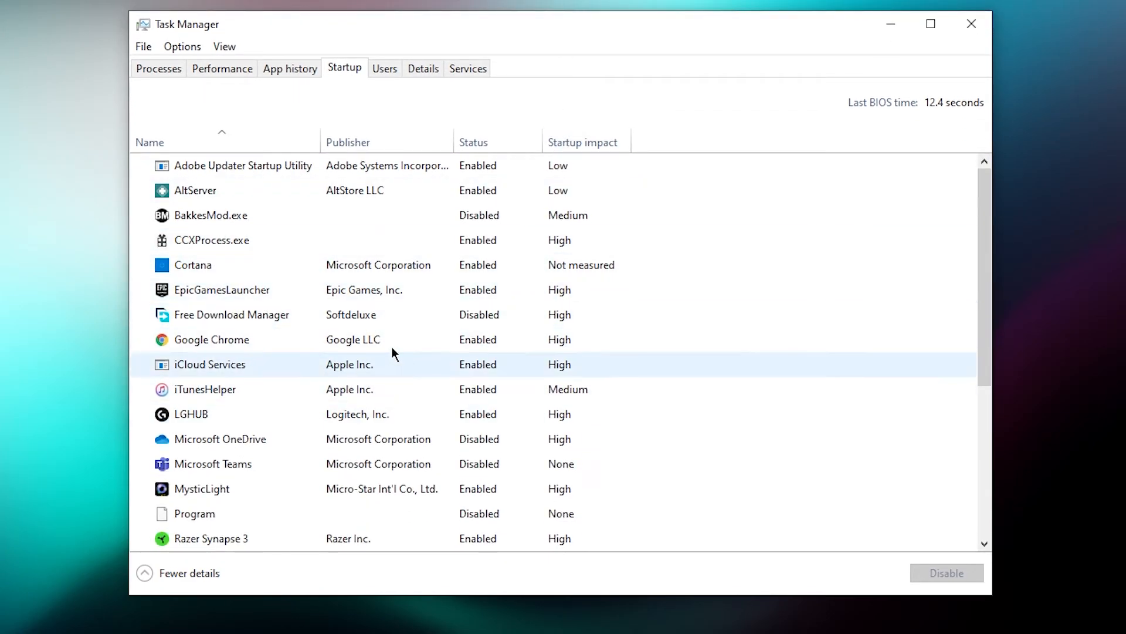
left_click(230, 463)
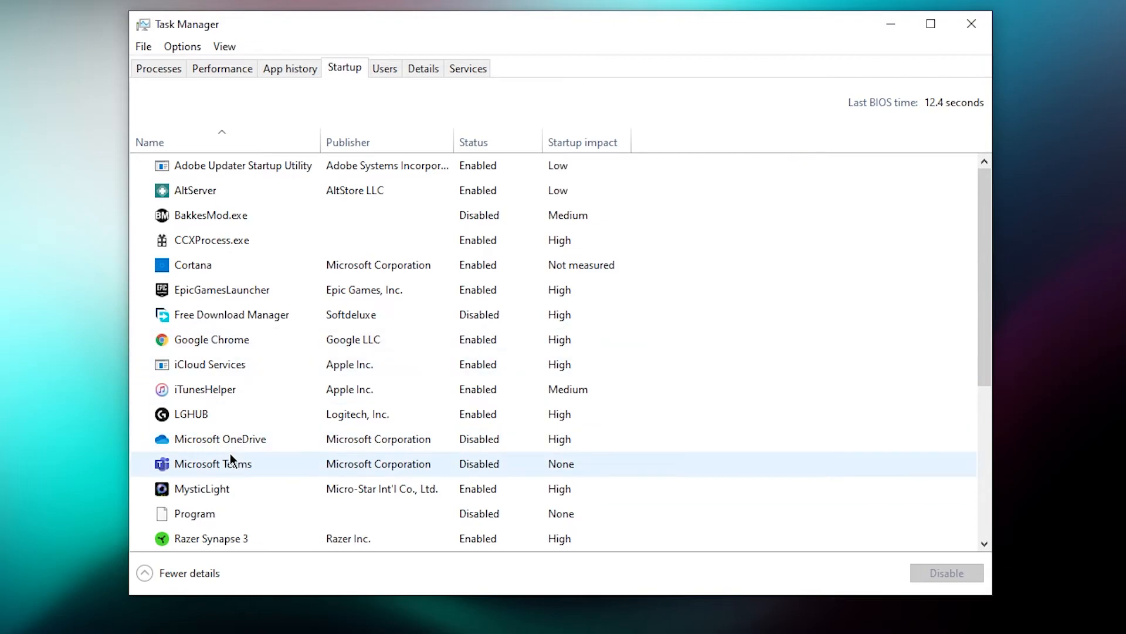
scroll("down", 3)
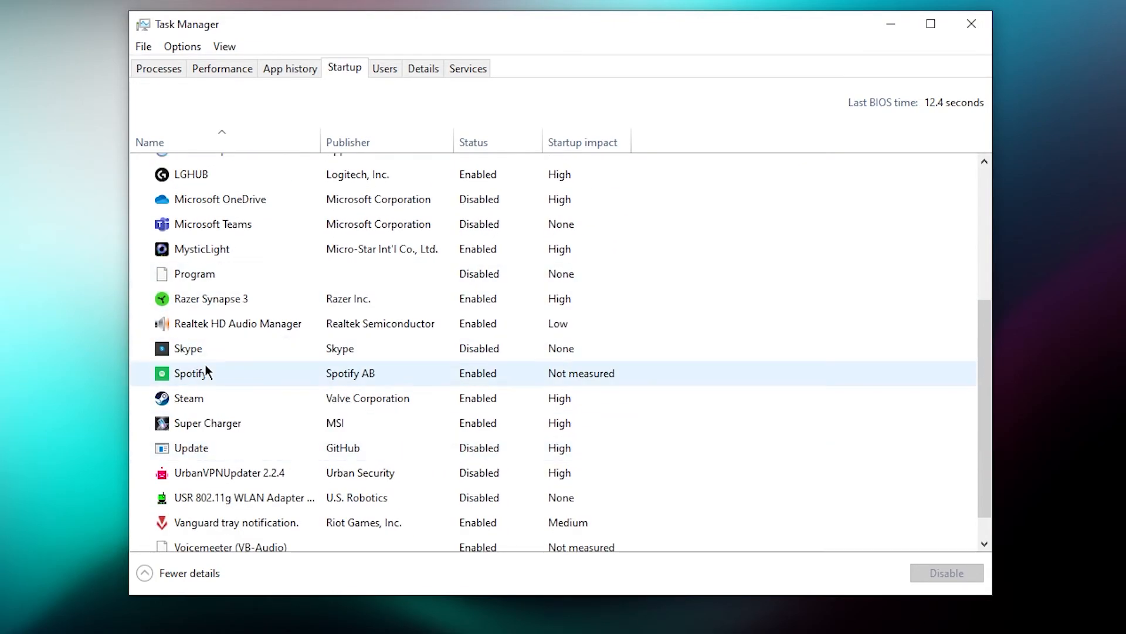
left_click(192, 373)
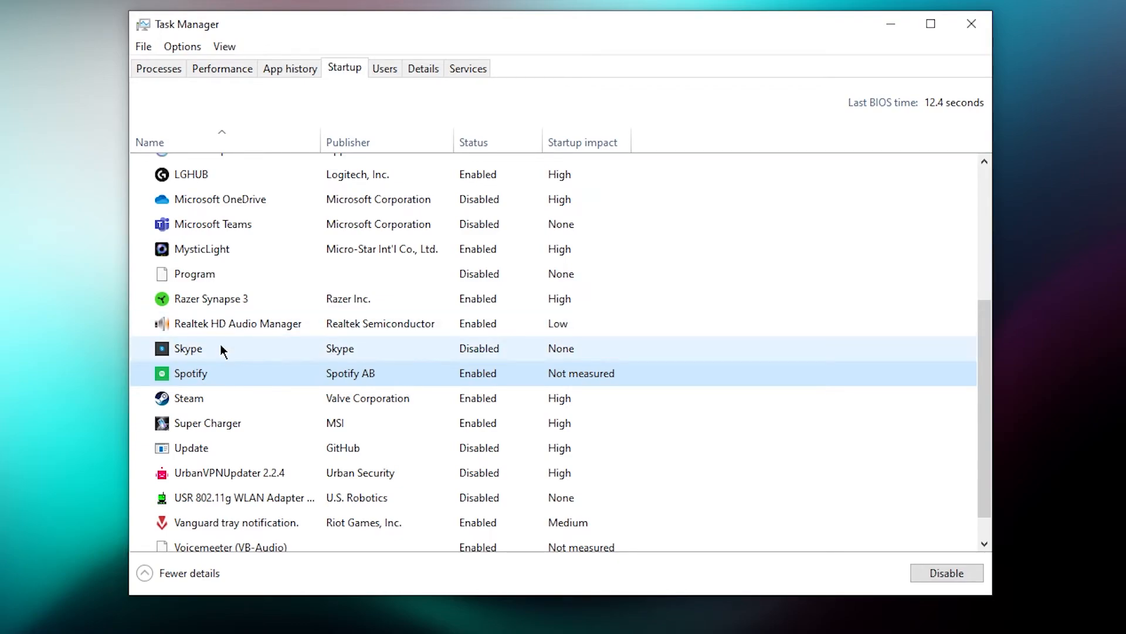
right_click(190, 373)
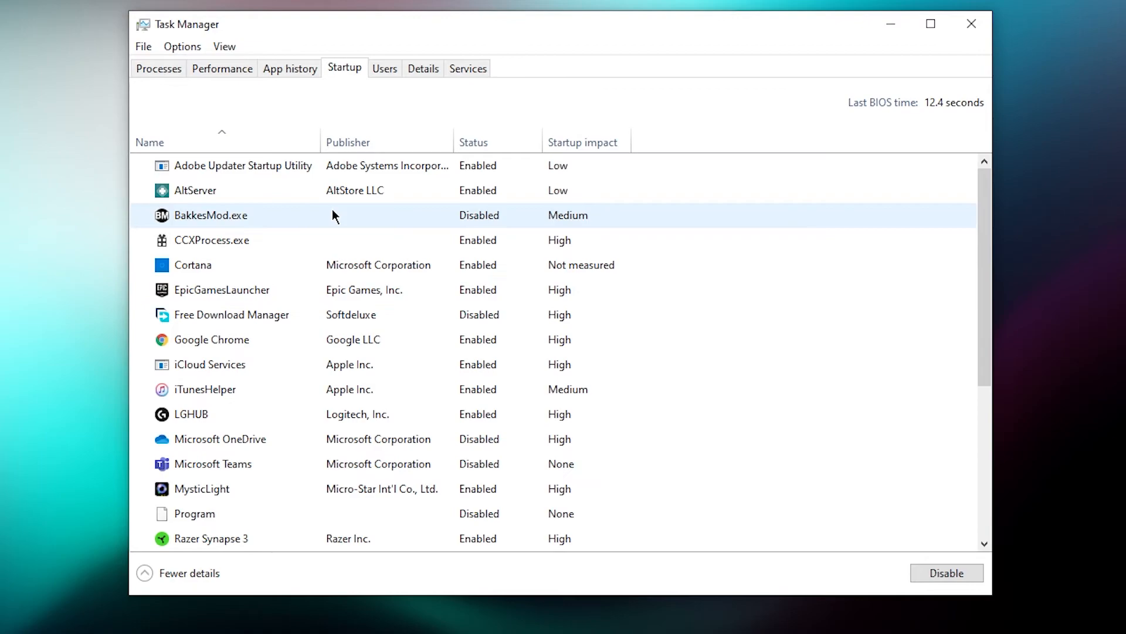
left_click(242, 166)
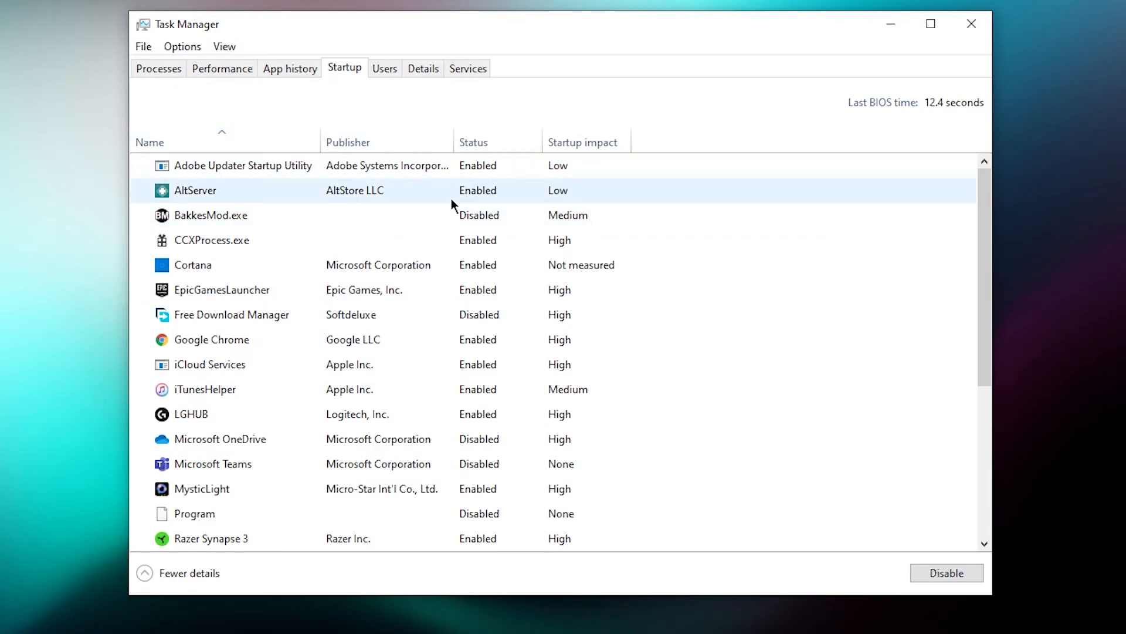
right_click(243, 165)
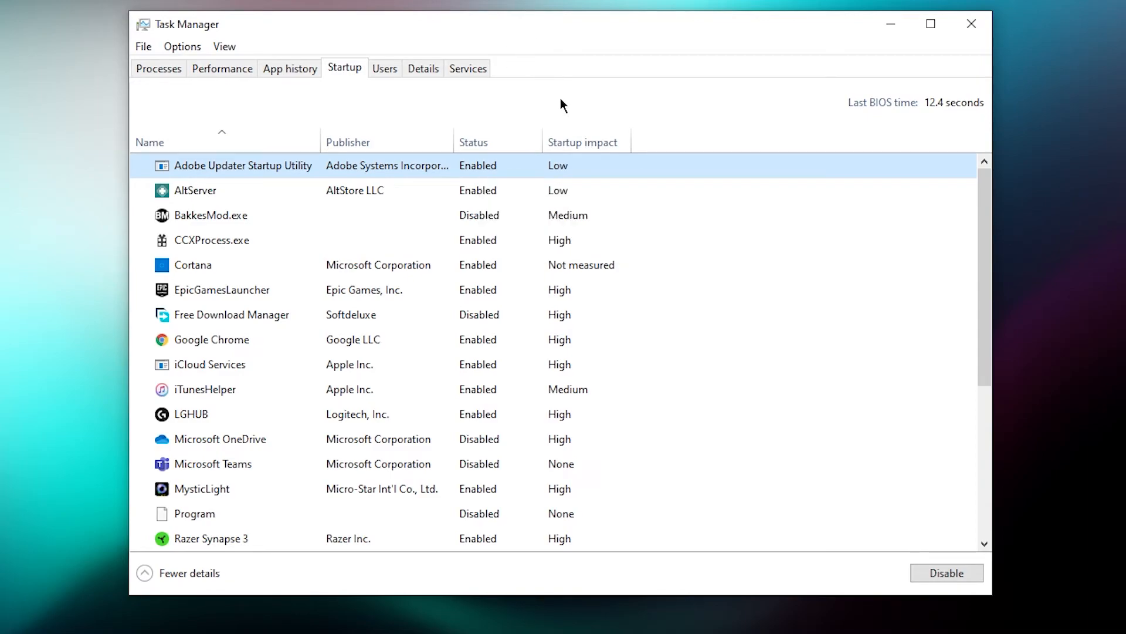
left_click(231, 314)
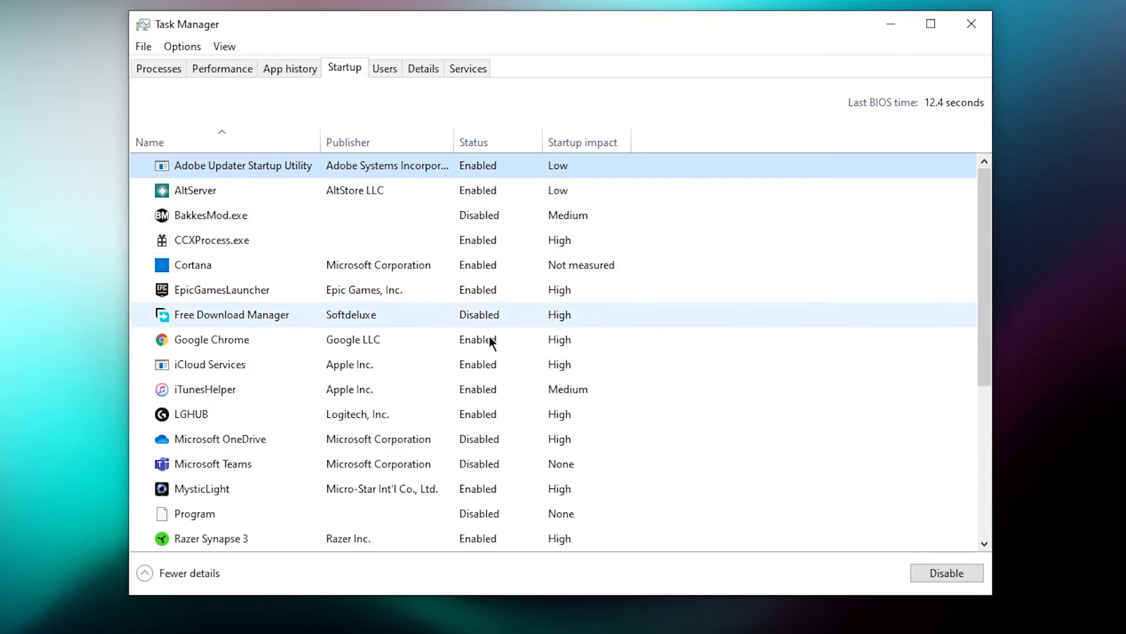
scroll("down", 3)
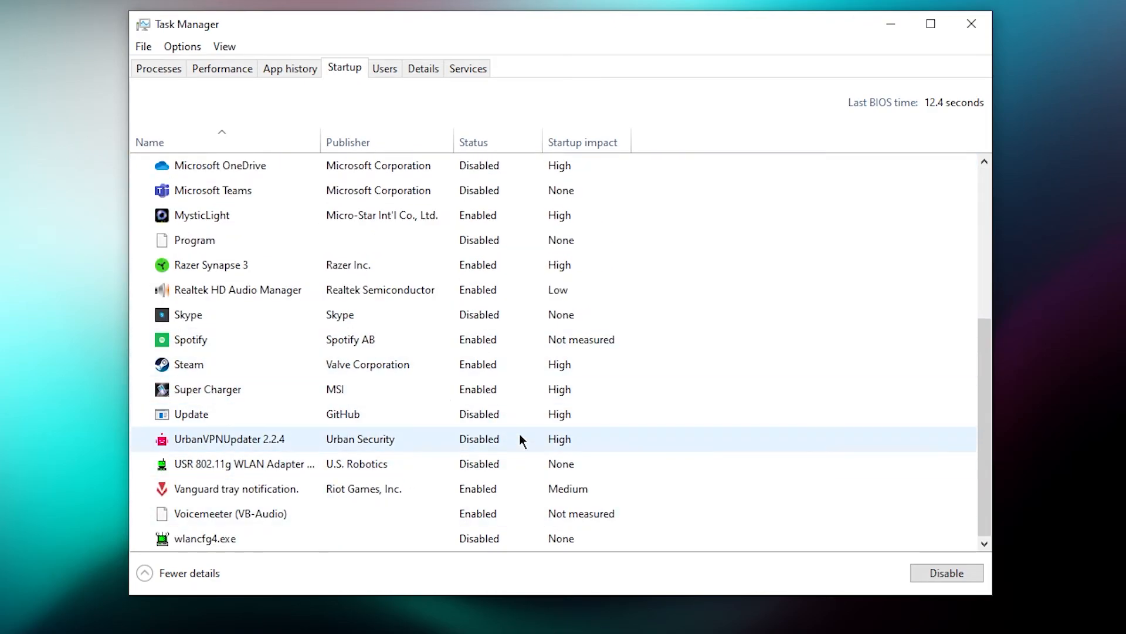
left_click(972, 24)
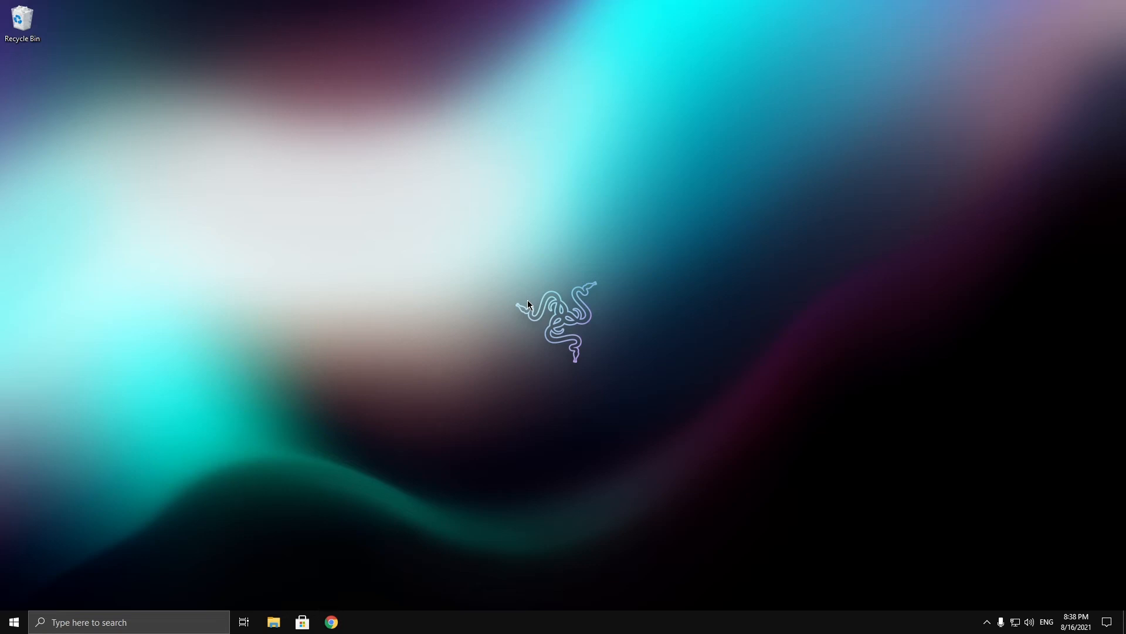
mouse_move(737, 440)
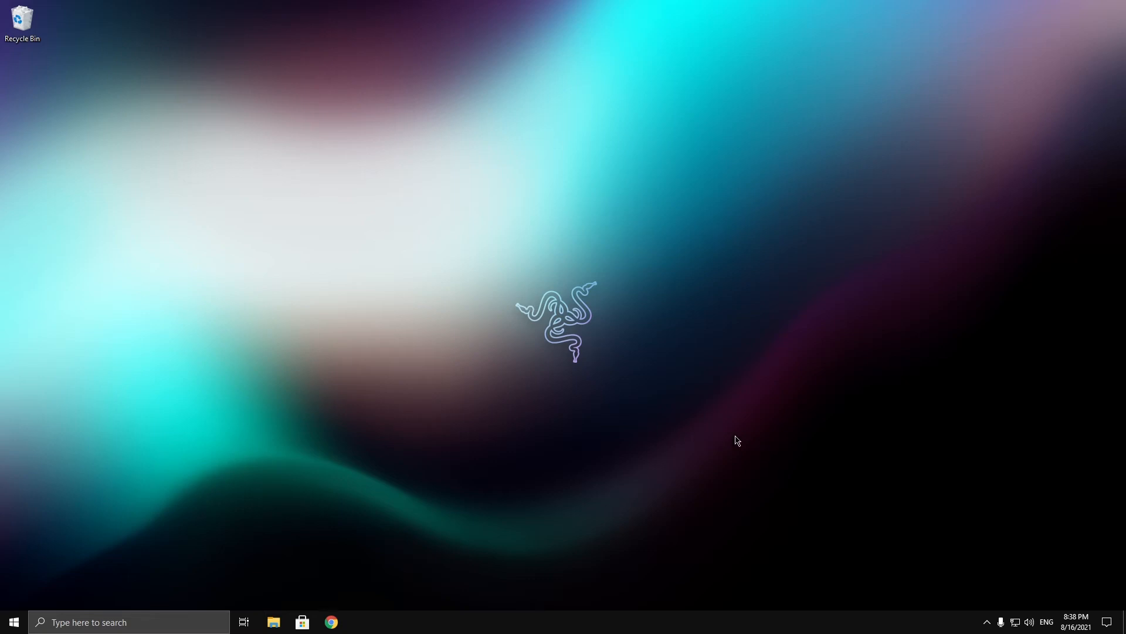
mouse_move(480, 342)
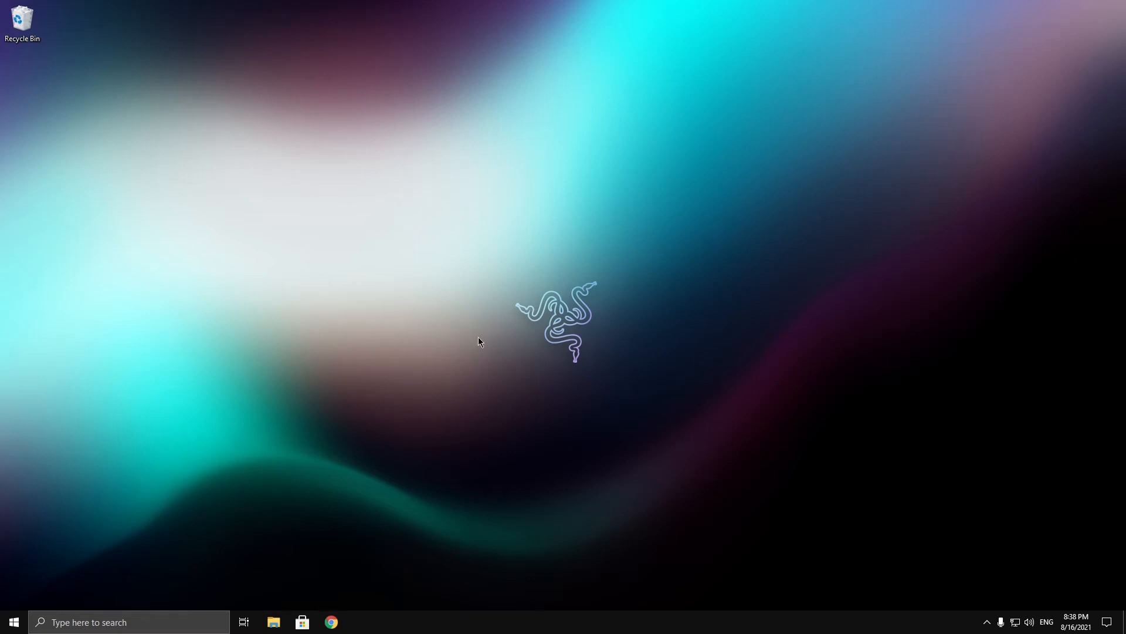
mouse_move(494, 330)
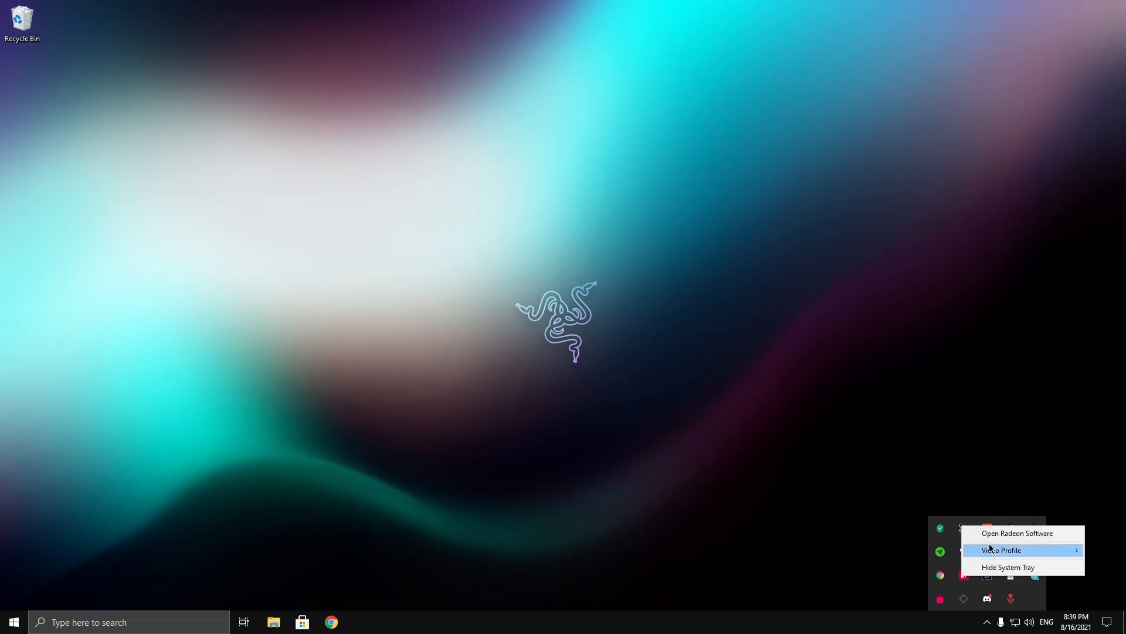
mouse_move(1016, 533)
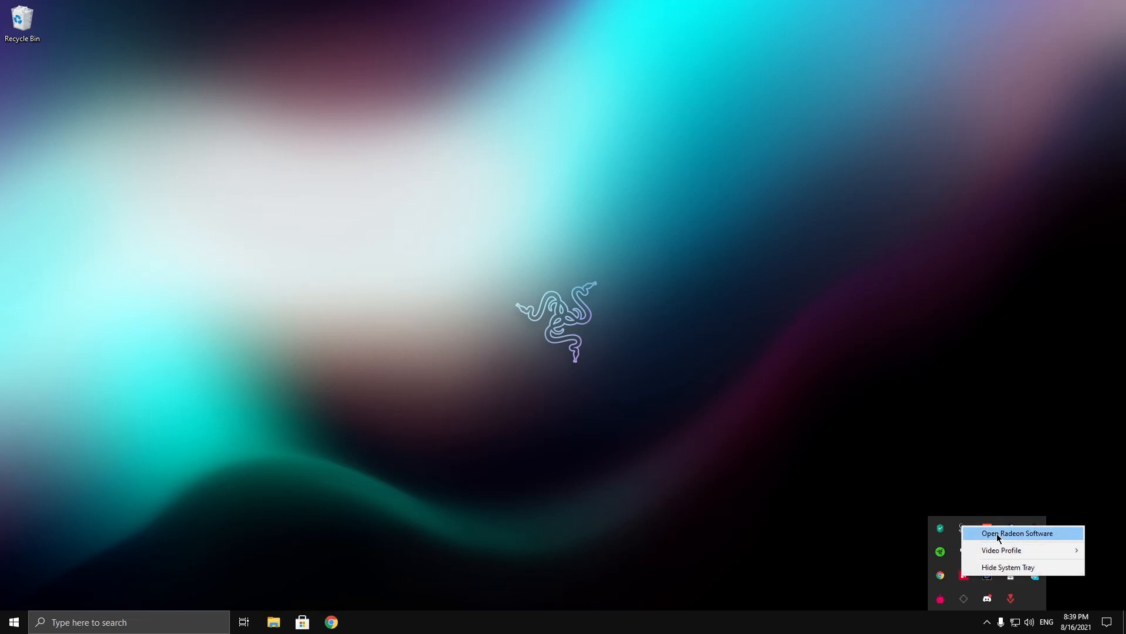
Open Radeon Software from the tray and check for updates, finding driver 21.8.1 over 21.7.2
left_click(1017, 533)
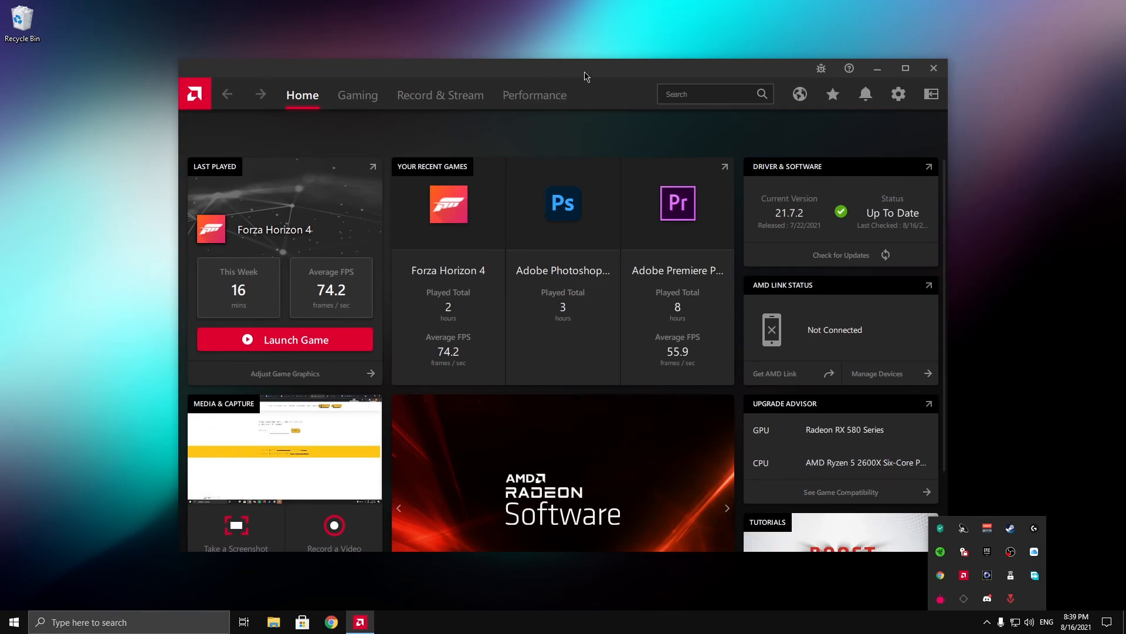
left_click(905, 68)
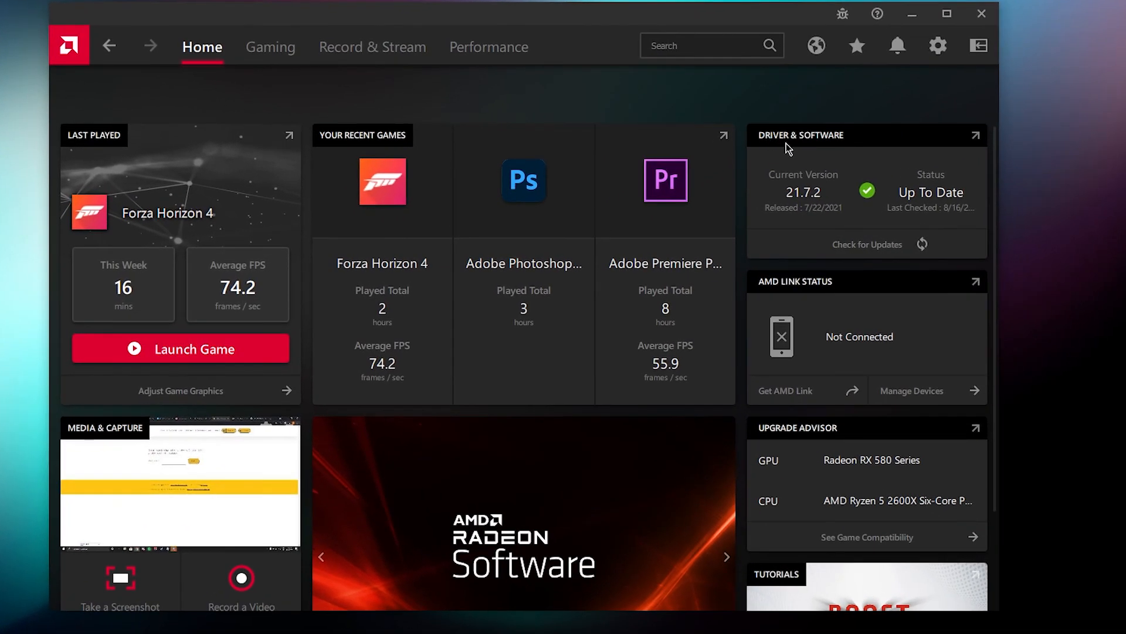
left_click(866, 244)
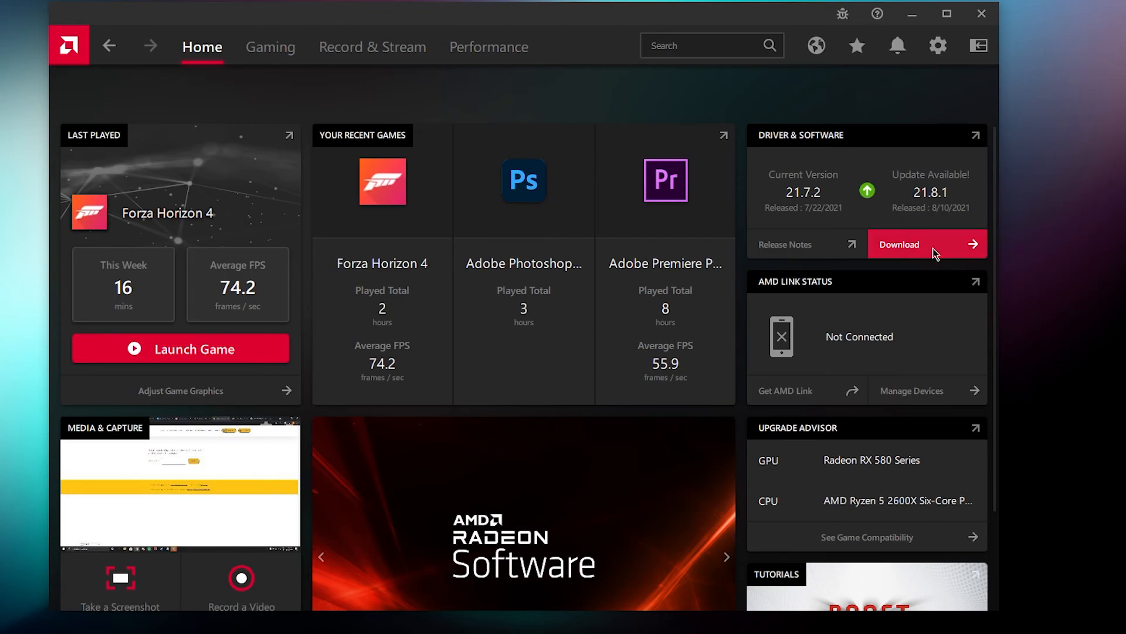
mouse_move(935, 255)
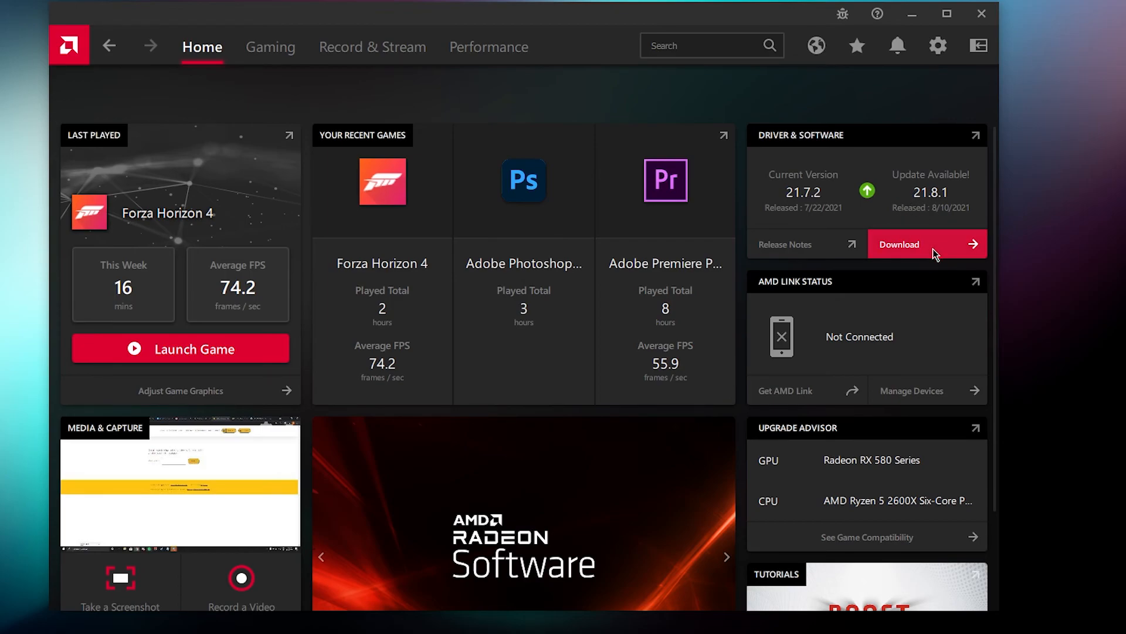